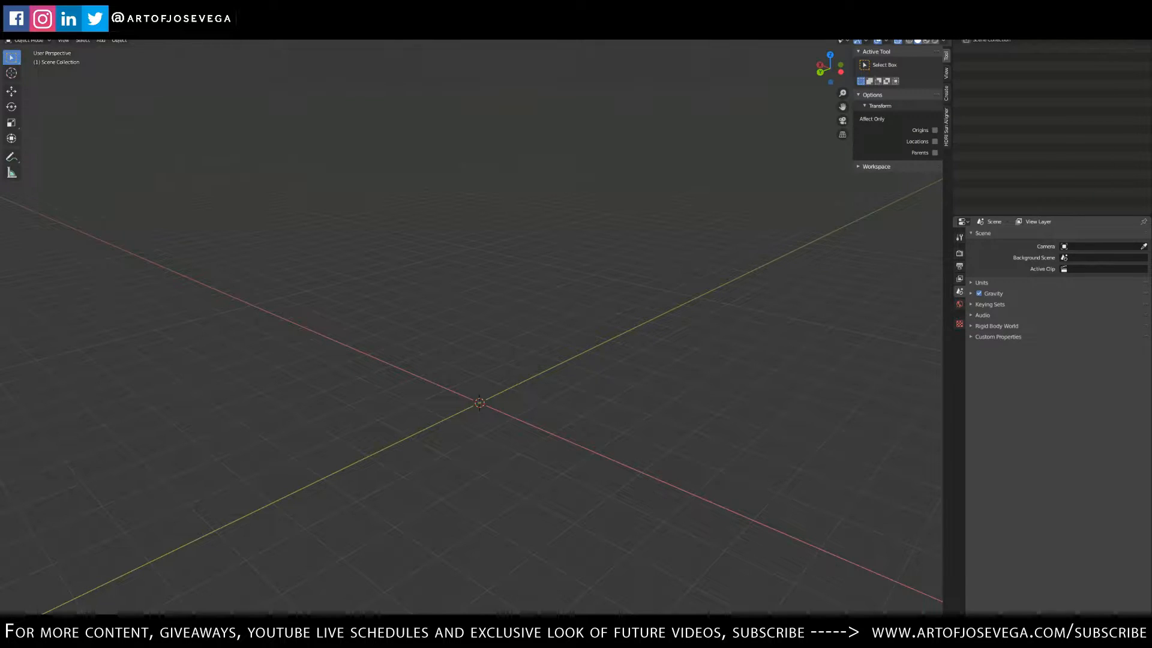
pyautogui.moveTo(609, 319)
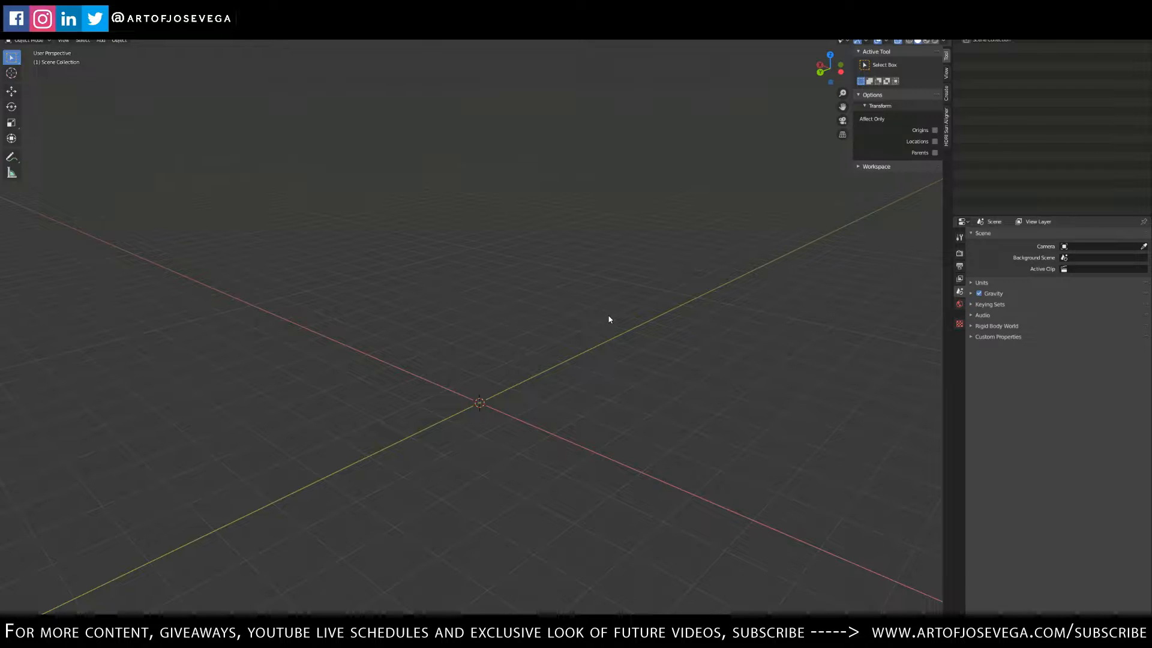
pyautogui.moveTo(650, 313)
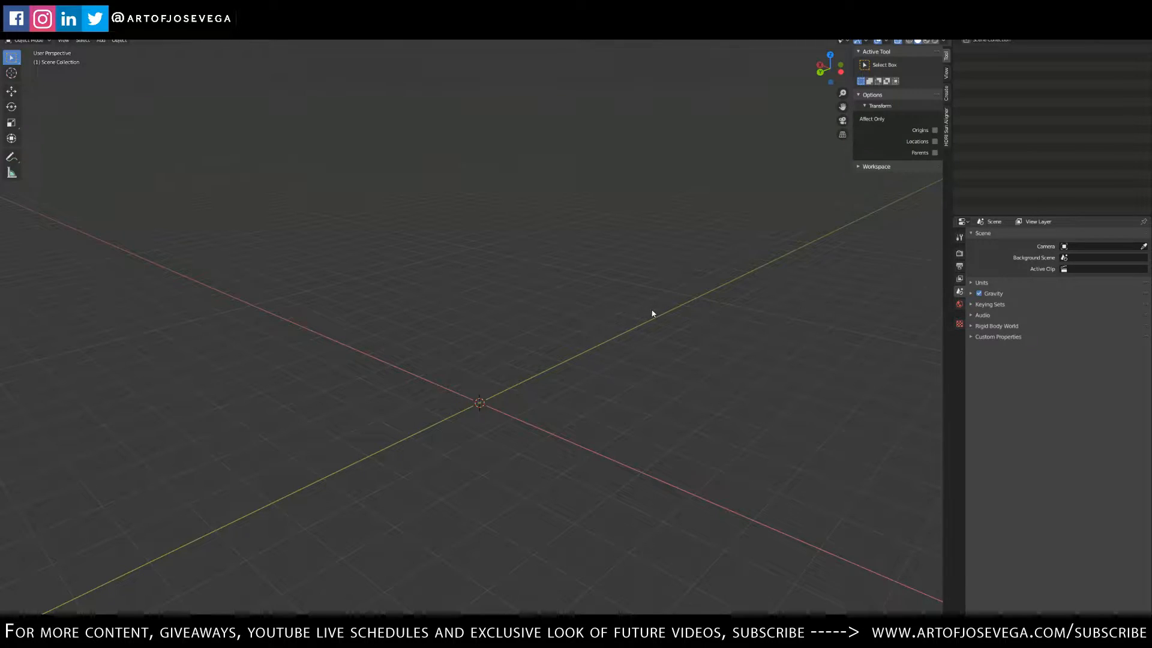
pyautogui.moveTo(636, 323)
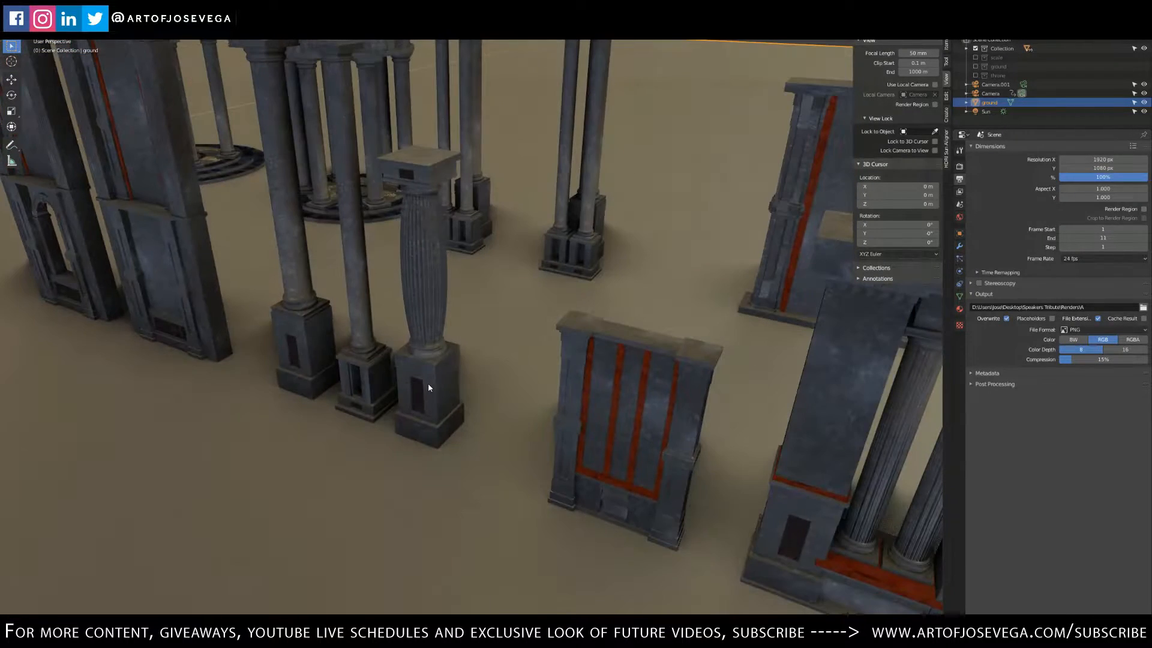
# Step: Select the stone pedestal and edit its faces with the top cap face picked out
pyautogui.click(430, 385)
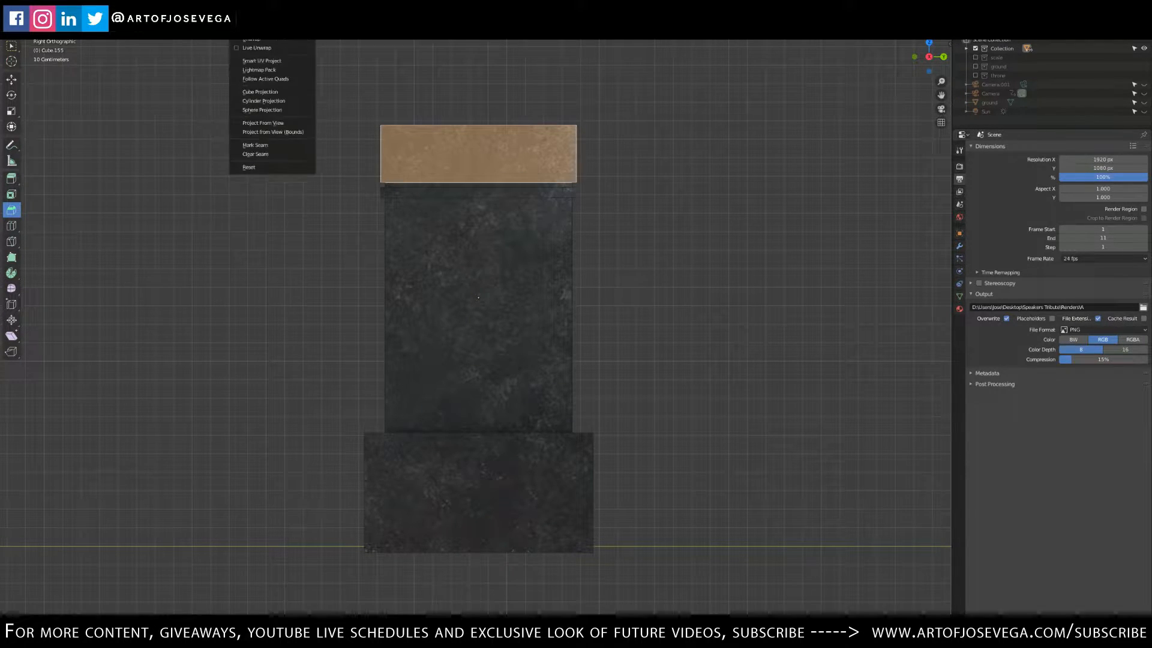
pyautogui.moveTo(263, 122)
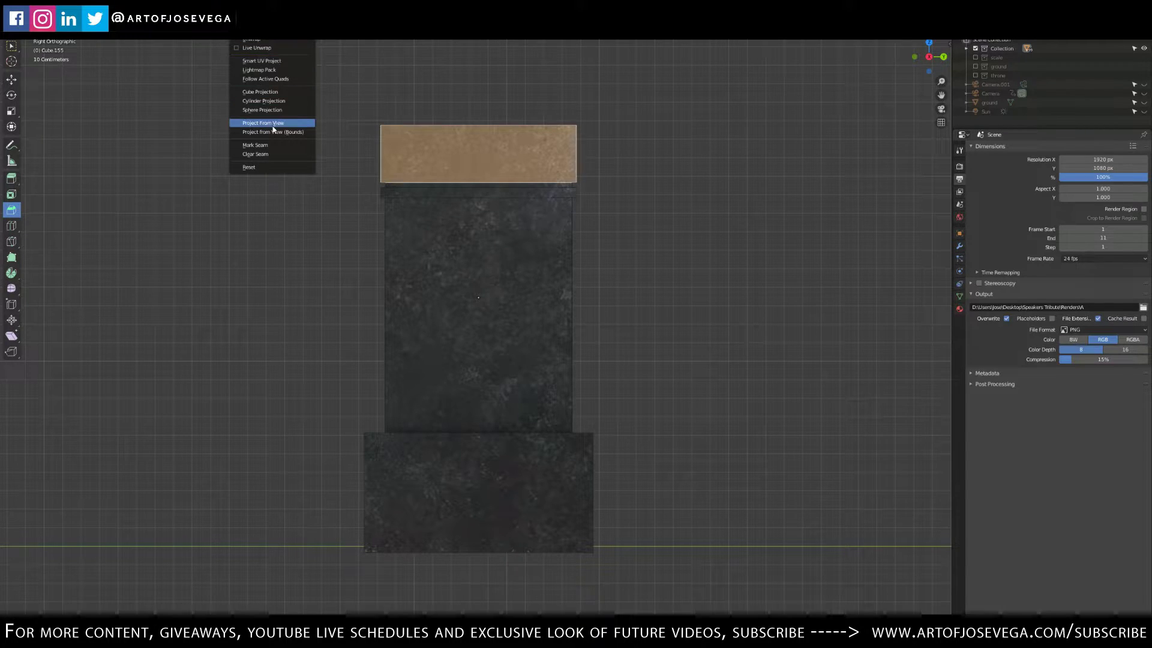
# Step: Project From View the cap face and then the whole pedestal from side orthographic view
pyautogui.click(262, 122)
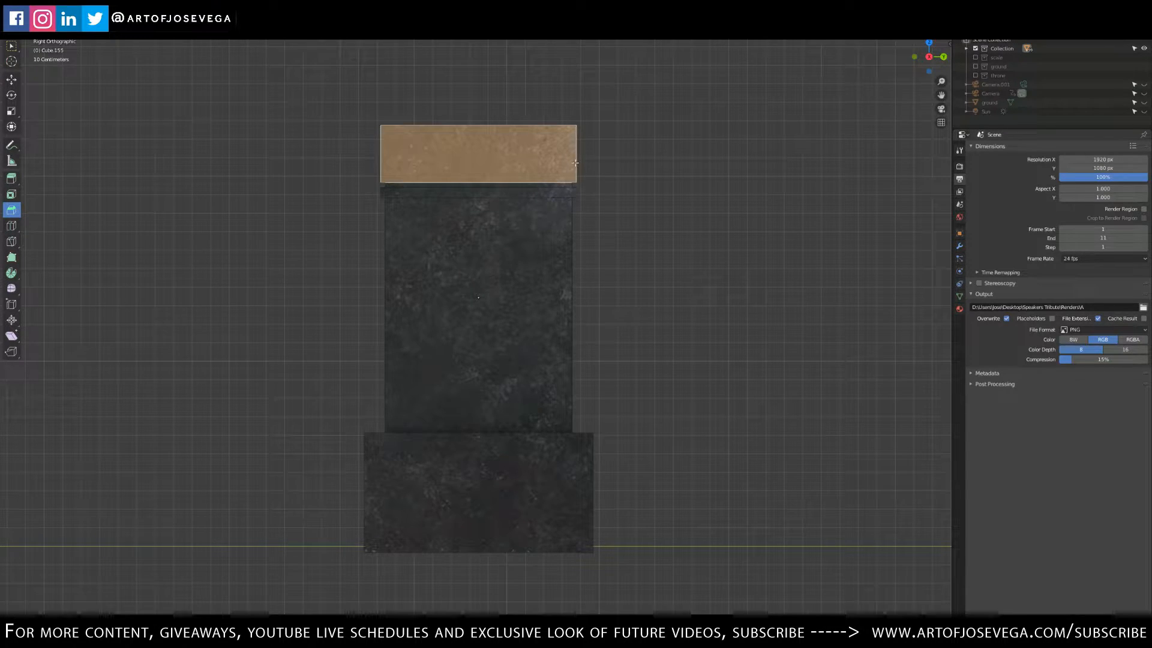
pyautogui.moveTo(477, 345)
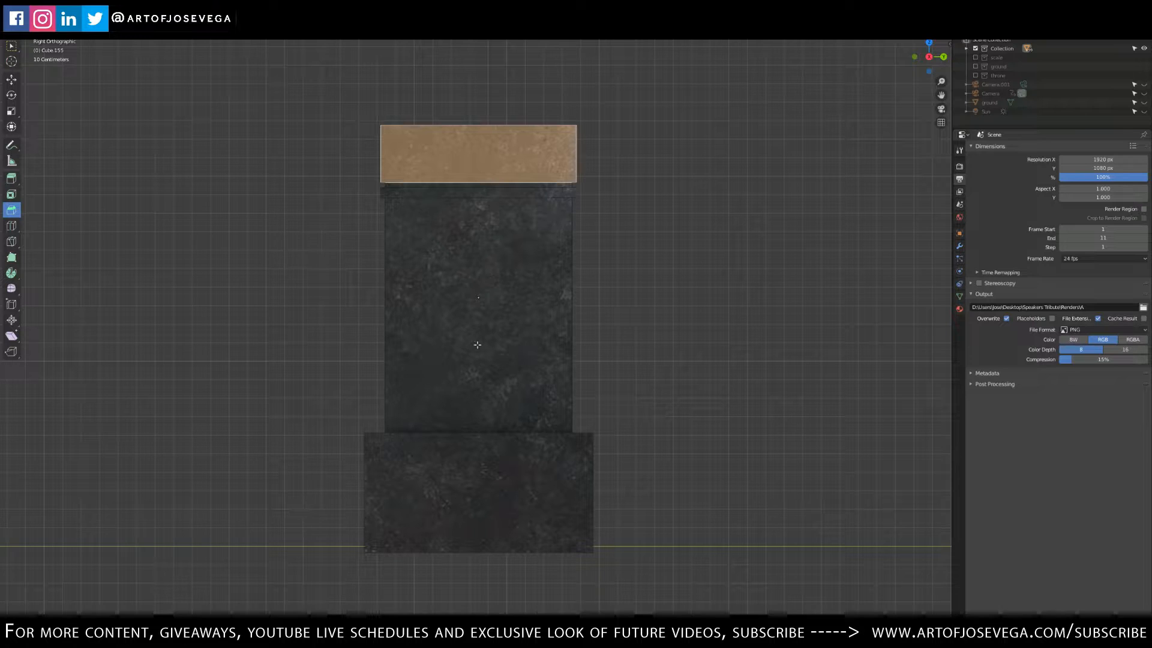
pyautogui.moveTo(553, 182)
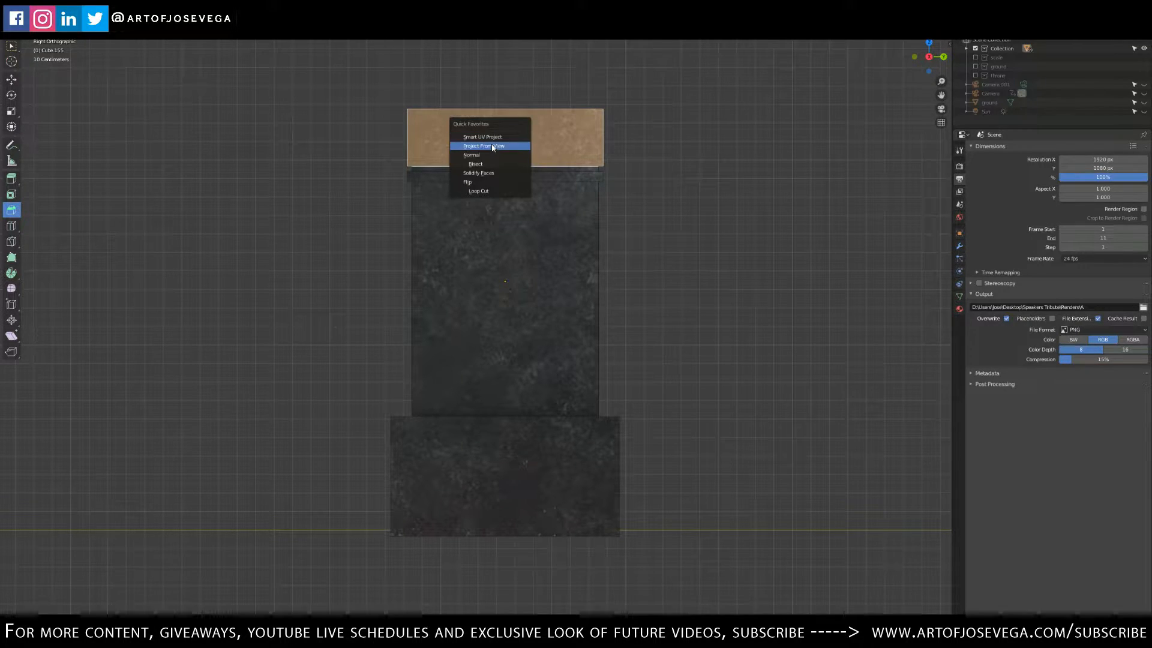
pyautogui.click(482, 145)
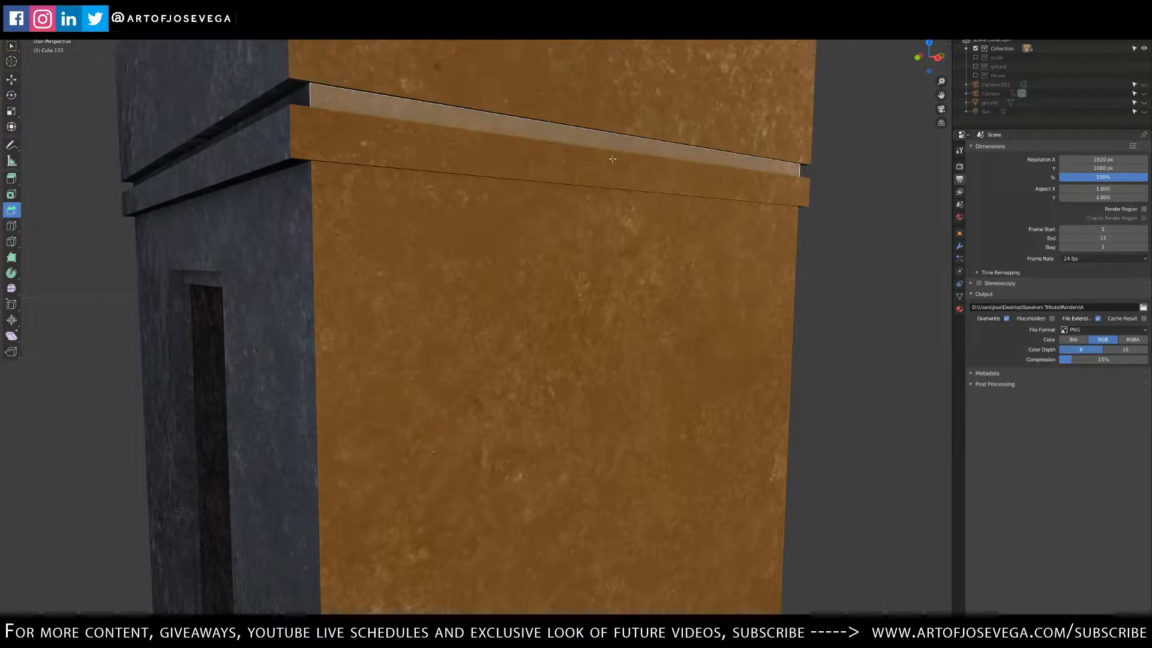
pyautogui.scroll(-3)
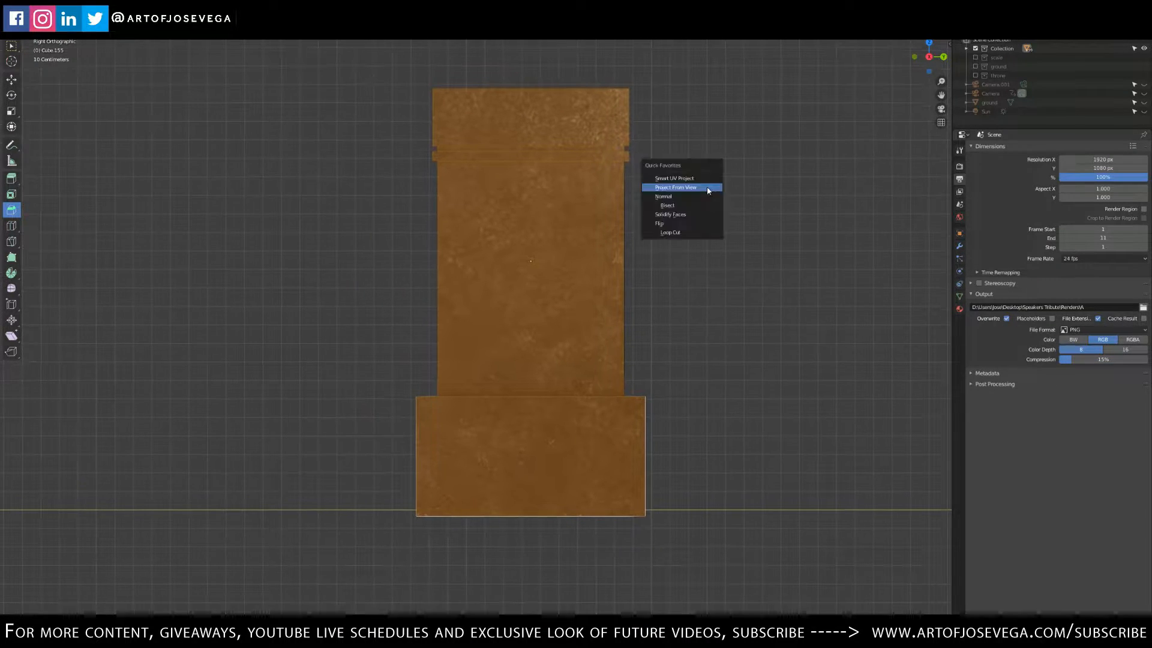
pyautogui.click(674, 188)
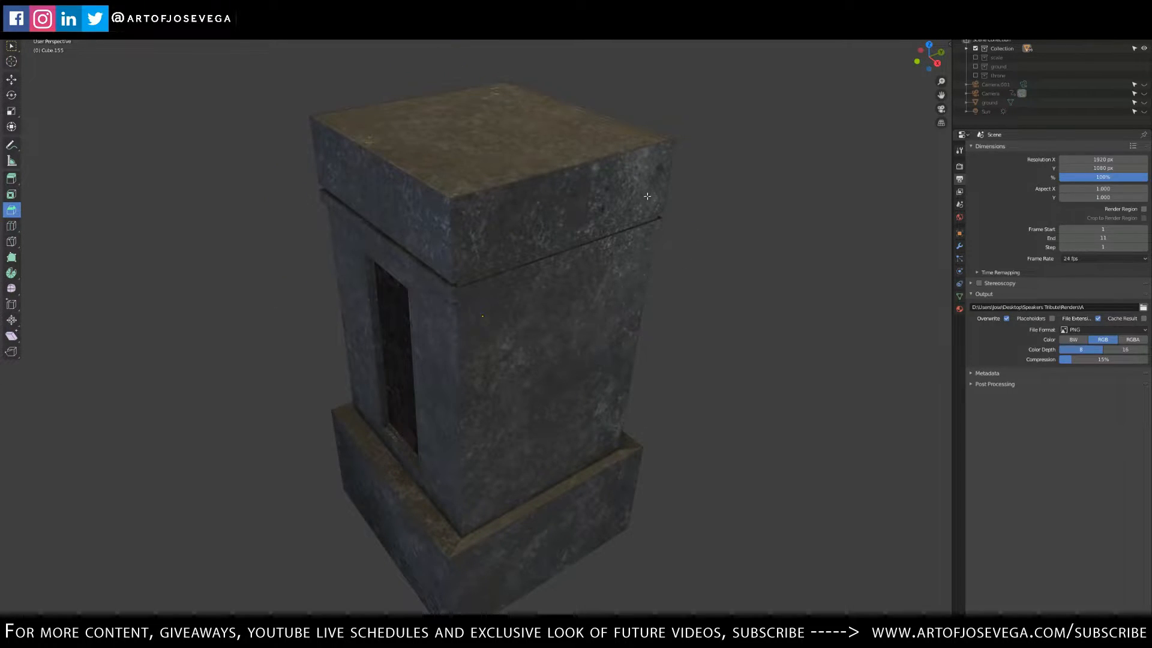
pyautogui.moveTo(588, 219)
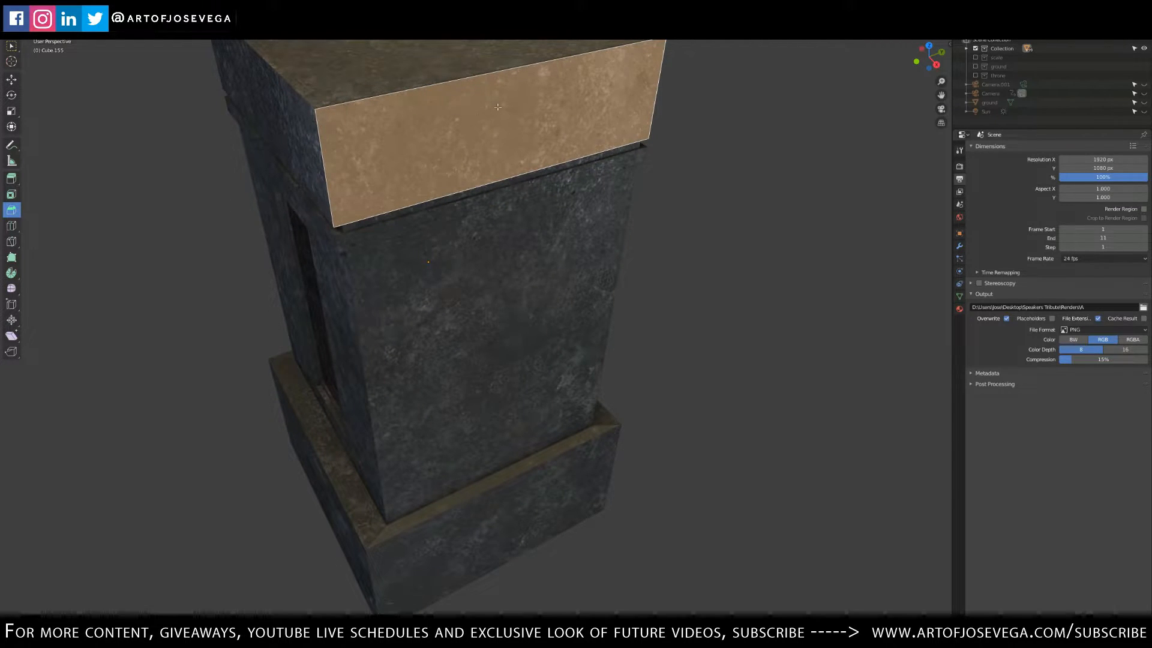
# Step: Select Similar > Normal to grab every face sharing the cap's facing direction
pyautogui.click(147, 126)
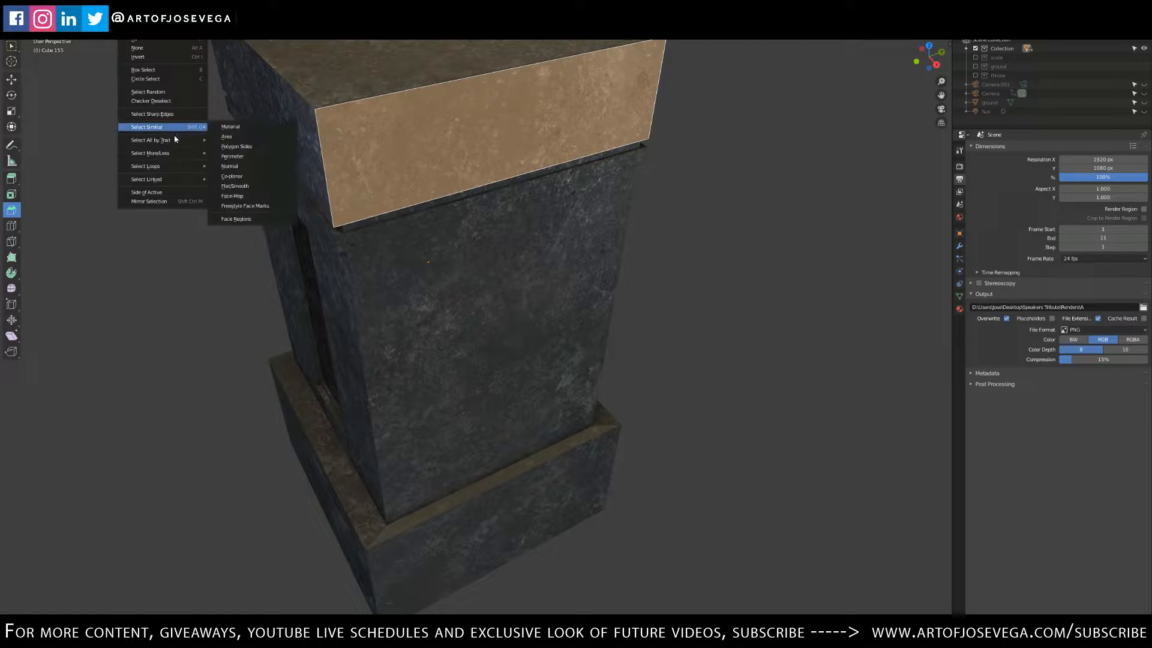
pyautogui.moveTo(180, 127)
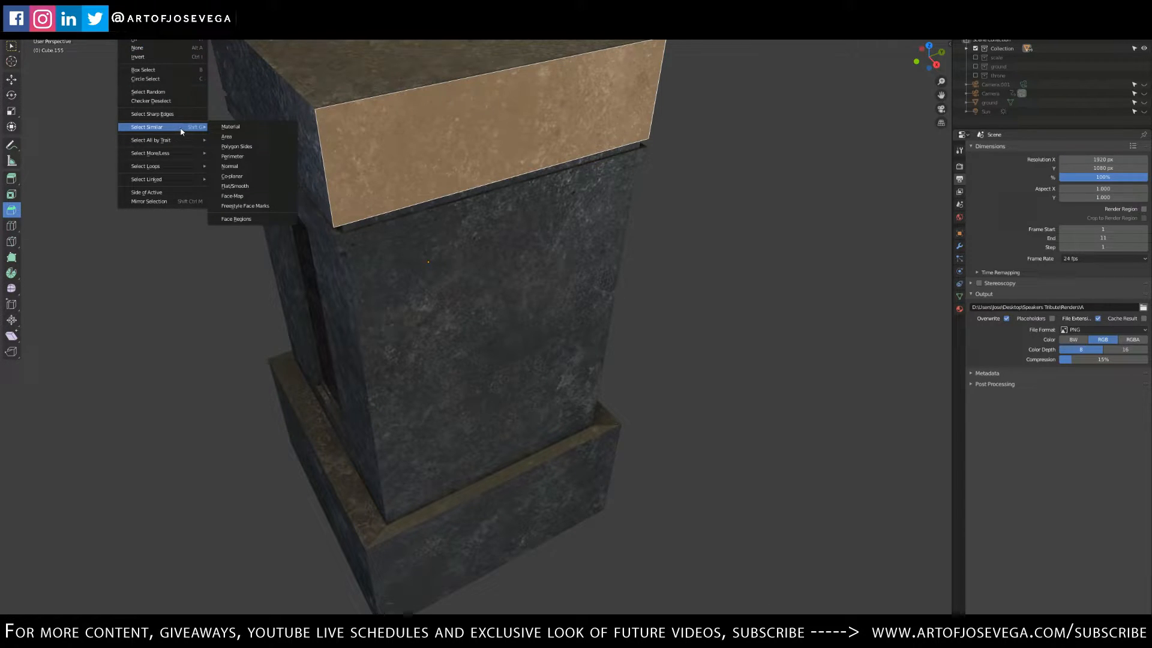
pyautogui.moveTo(230, 165)
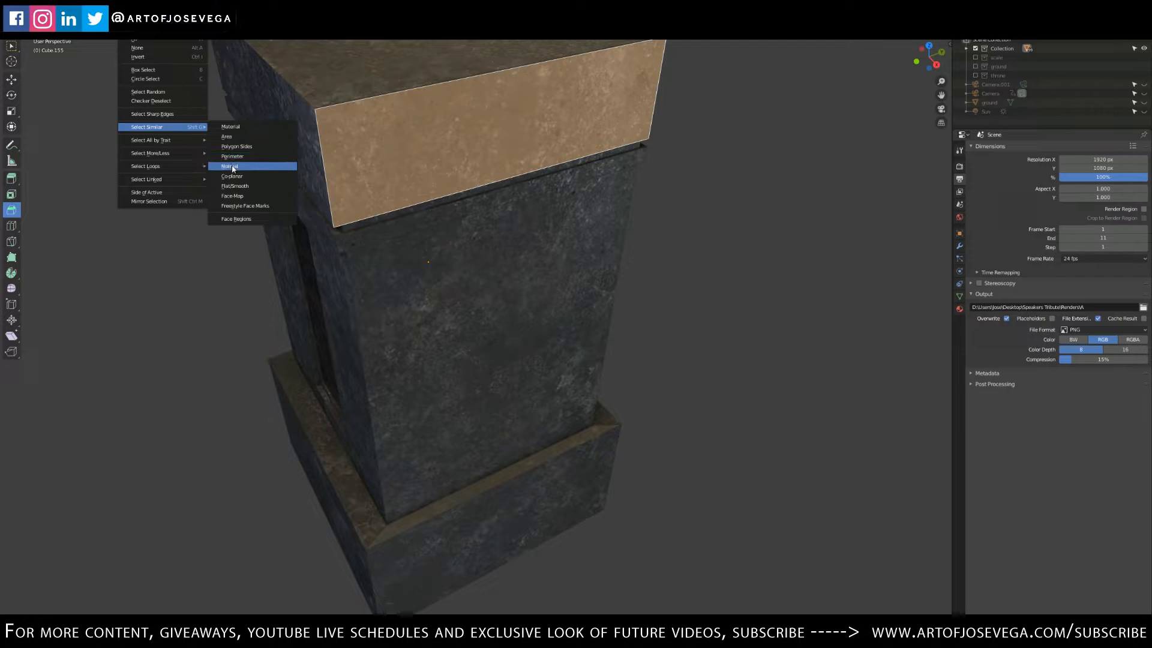
pyautogui.click(228, 166)
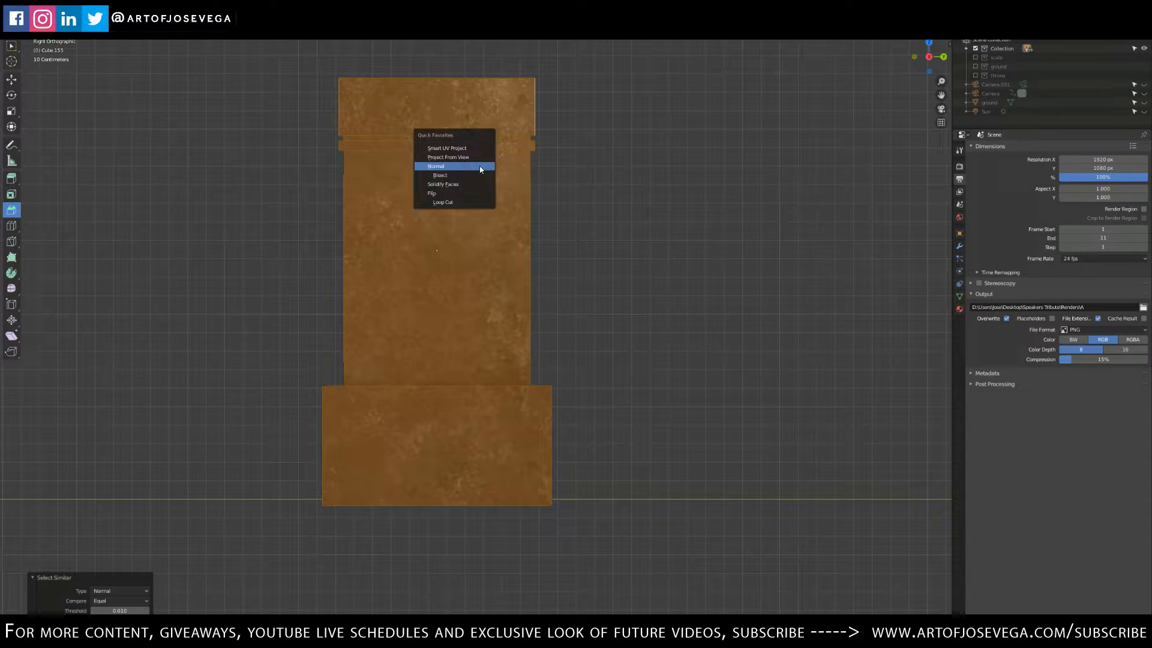
# Step: Select the base faces by matching normal via Quick Favorites and Project From View onto them
pyautogui.click(447, 156)
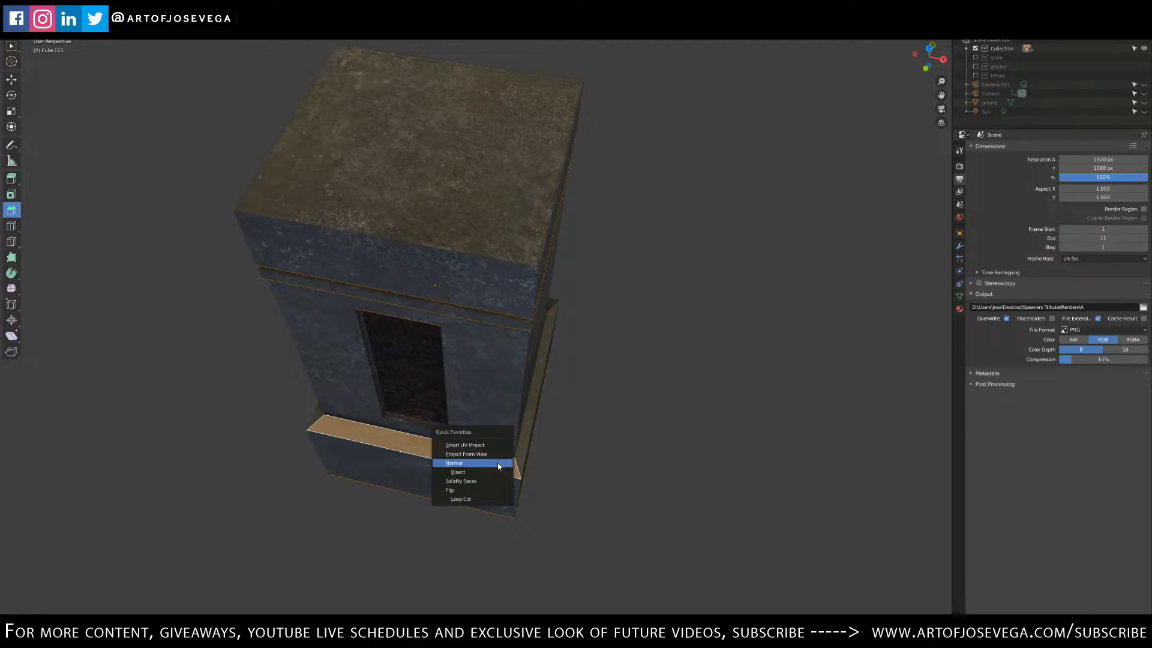
pyautogui.click(453, 463)
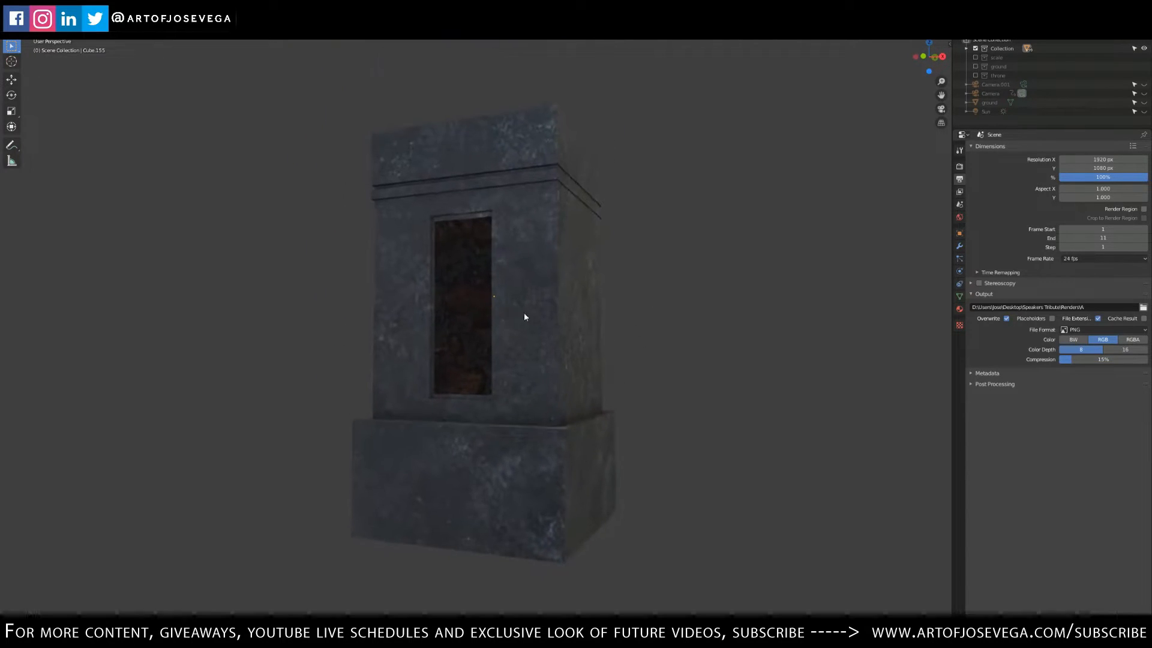
pyautogui.scroll(3)
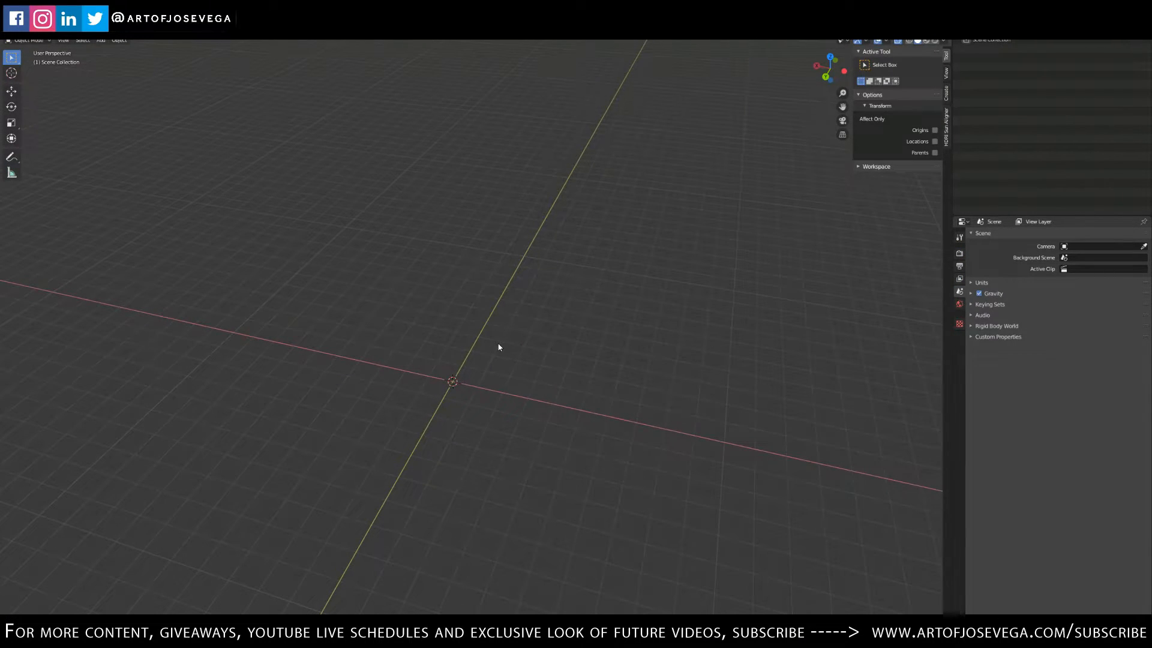
pyautogui.moveTo(498, 401)
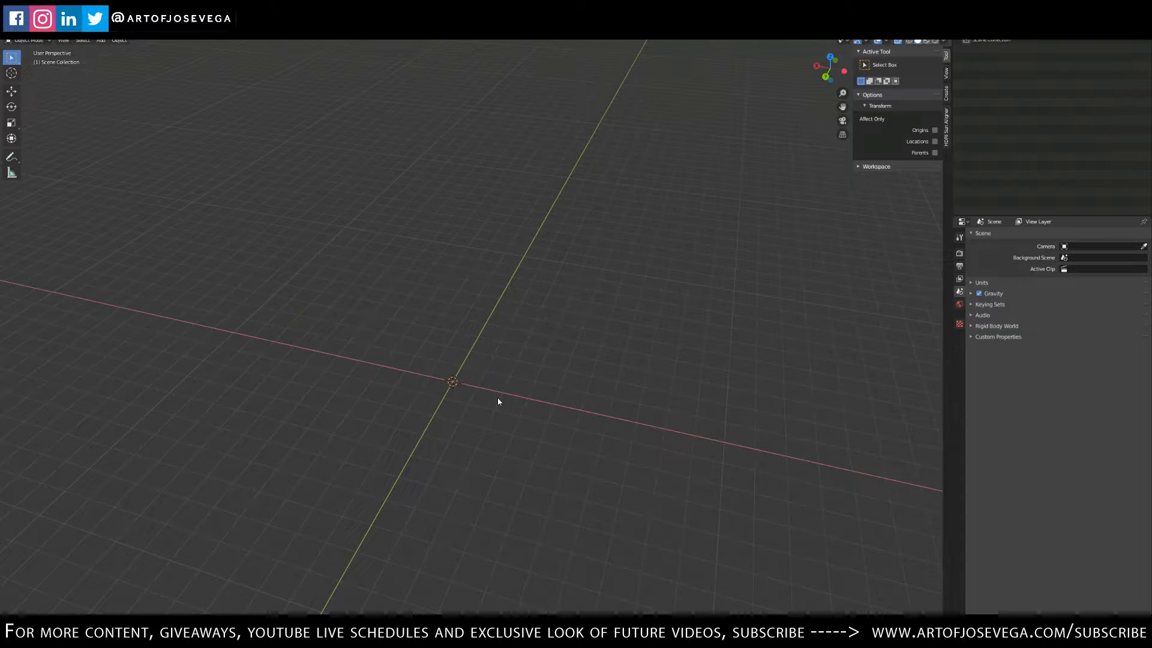
pyautogui.moveTo(484, 391)
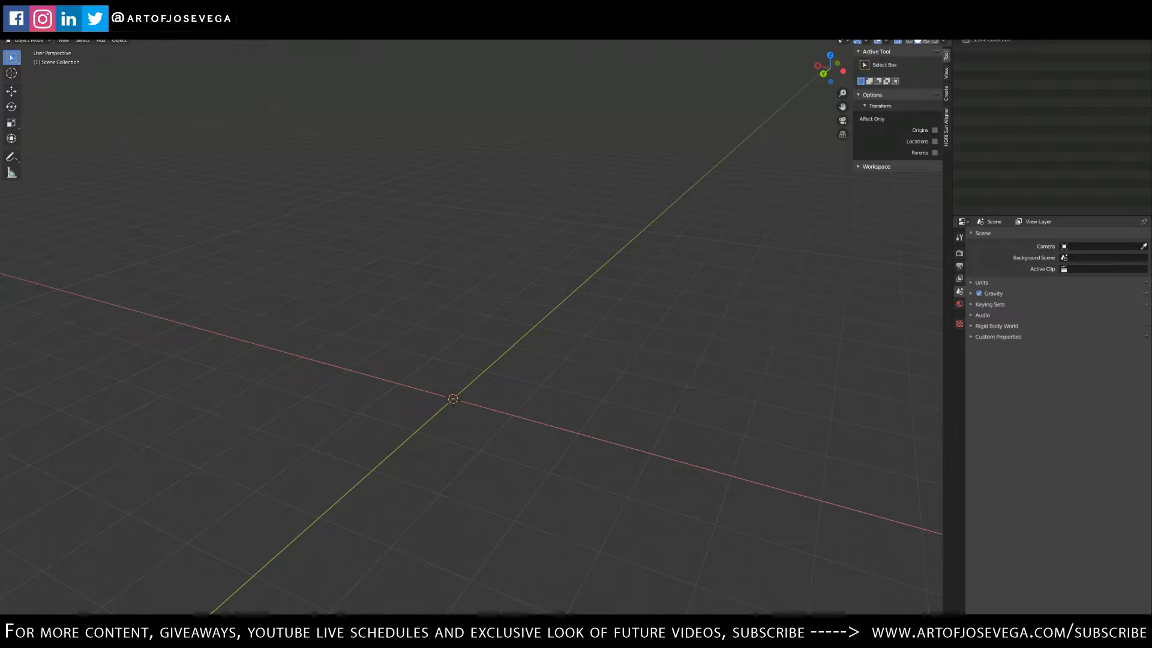
pyautogui.moveTo(501, 305)
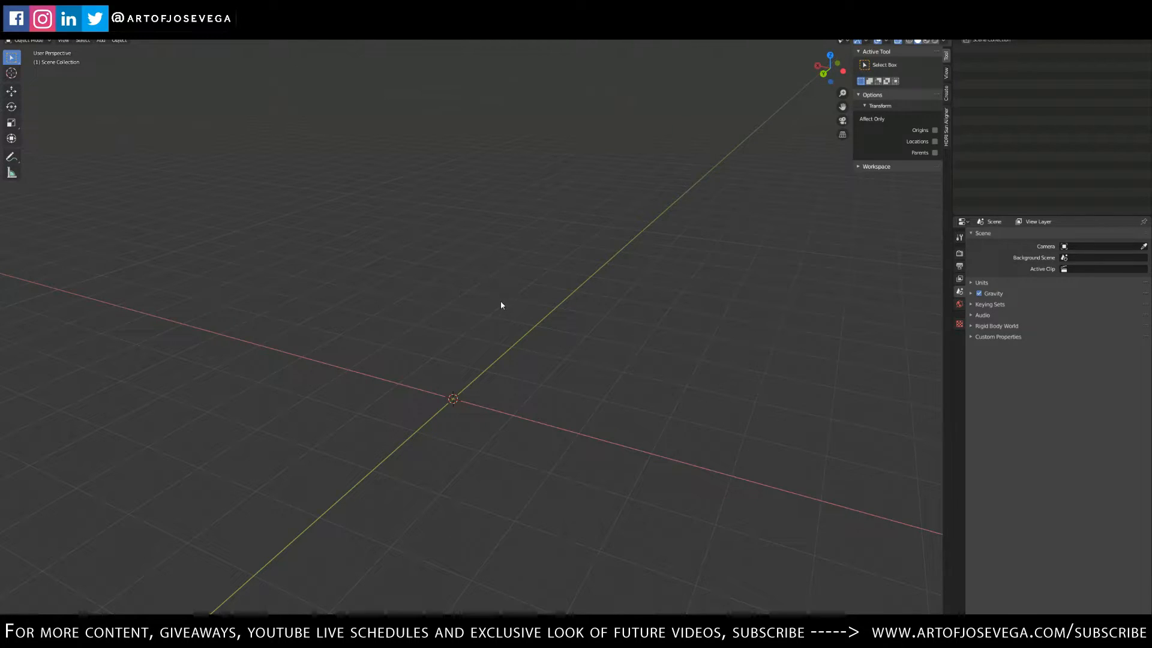
pyautogui.moveTo(512, 321)
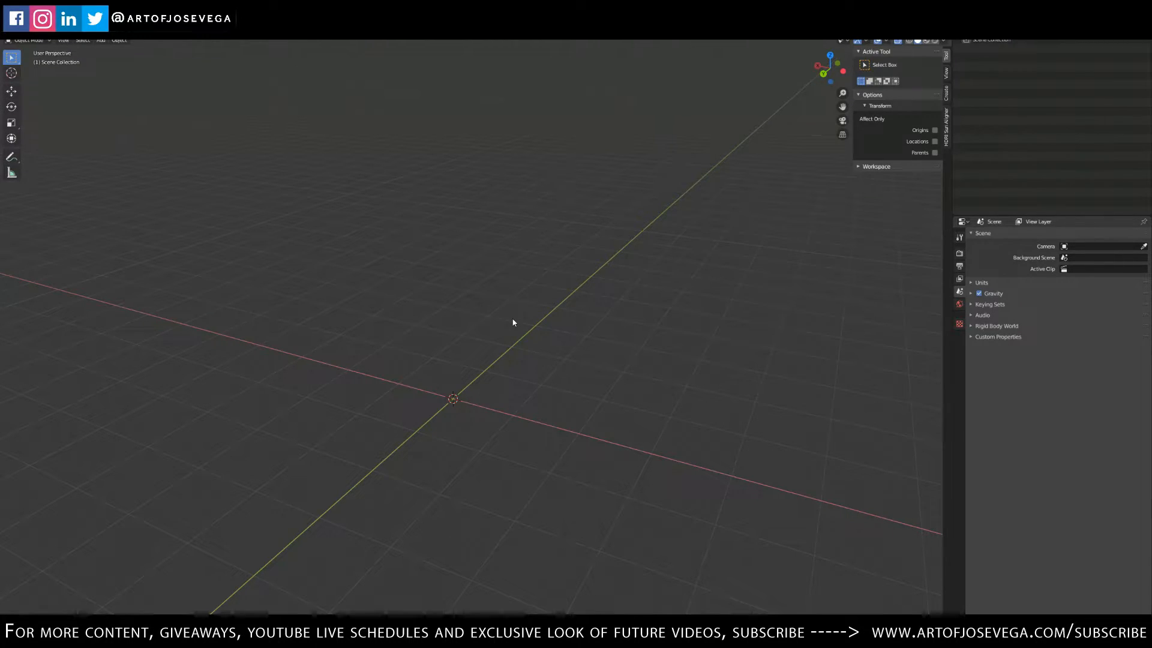
pyautogui.moveTo(545, 316)
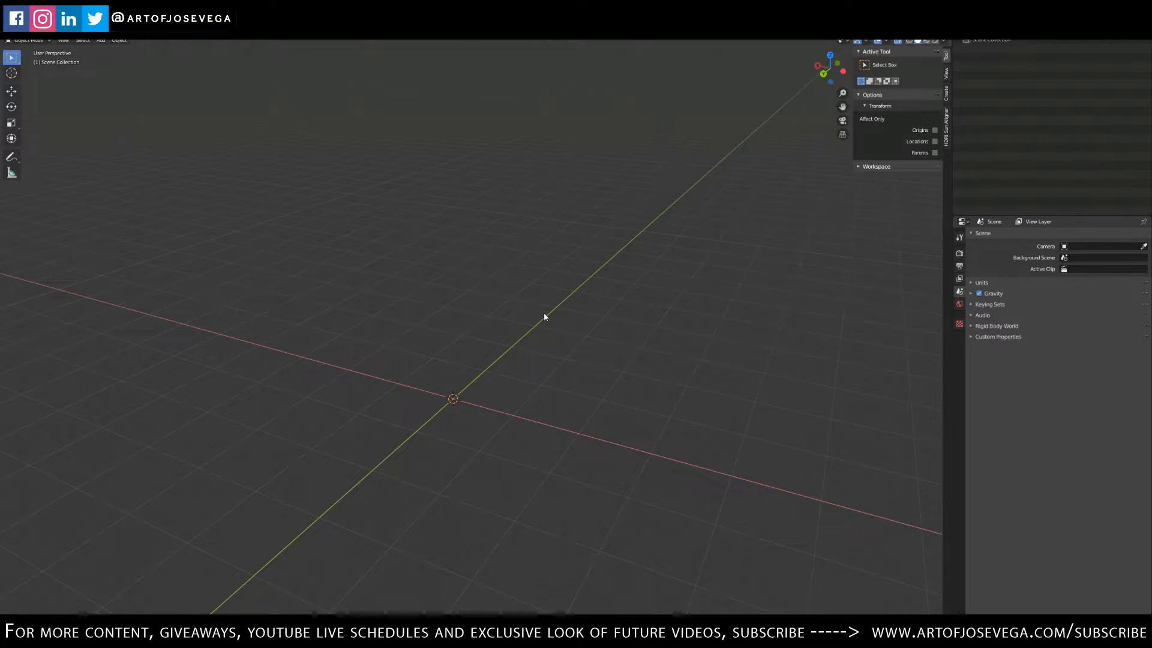
pyautogui.moveTo(512, 365)
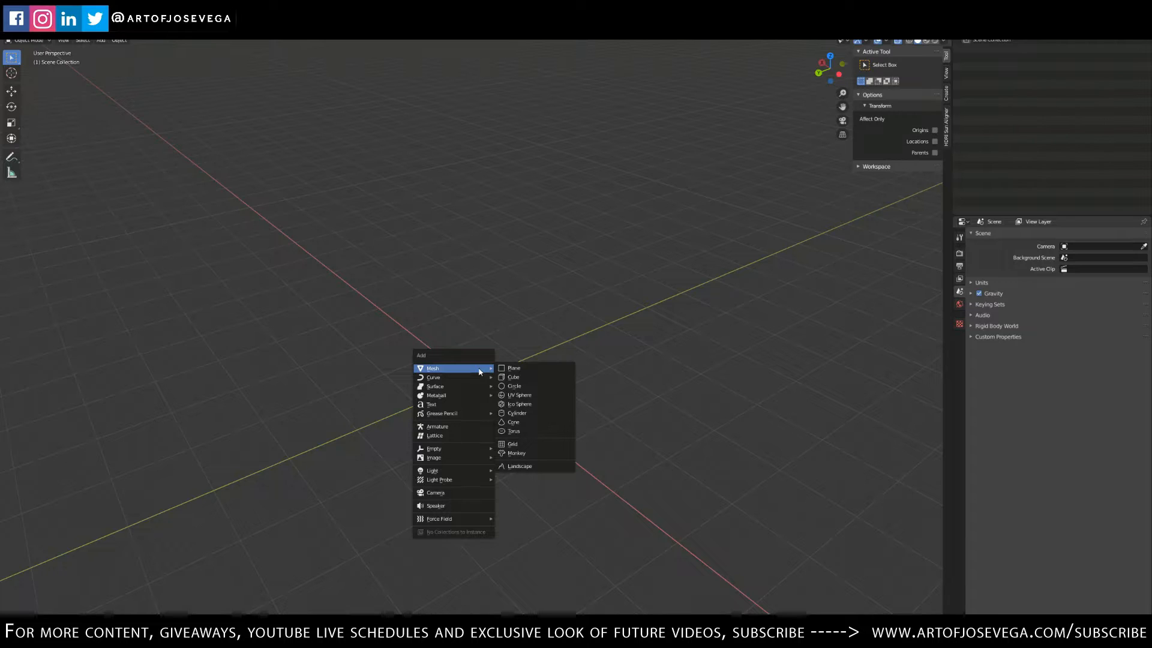
# Step: Add a cube, merge its vertices at center and extrude the point up into a vertical stem
pyautogui.click(512, 376)
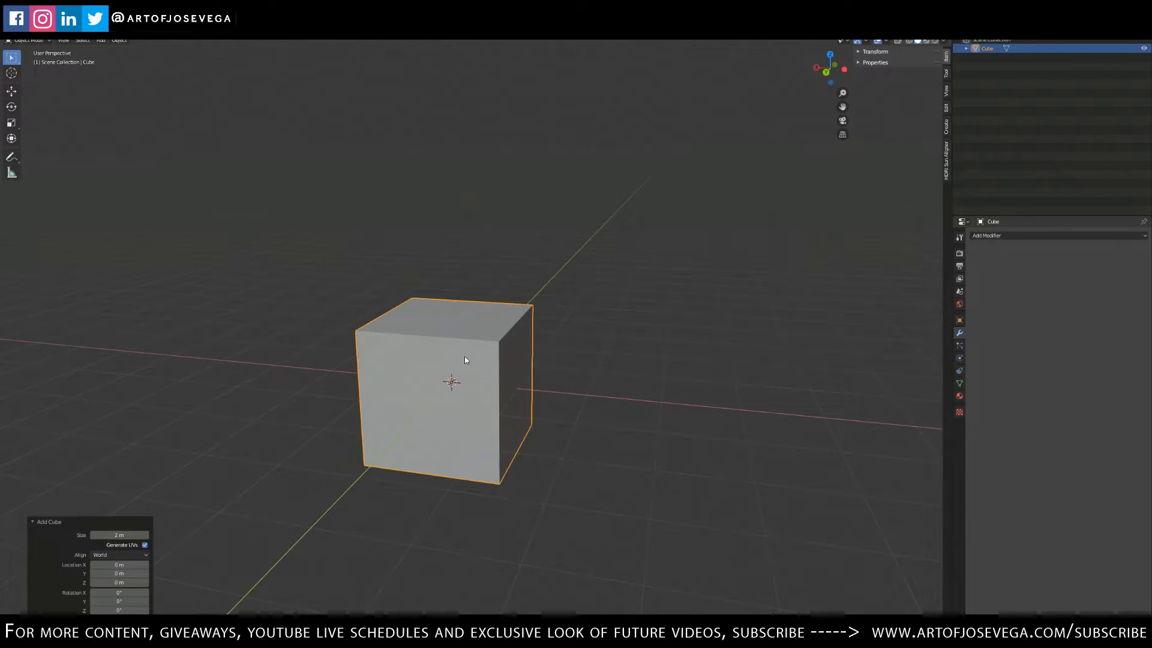
pyautogui.press('Tab')
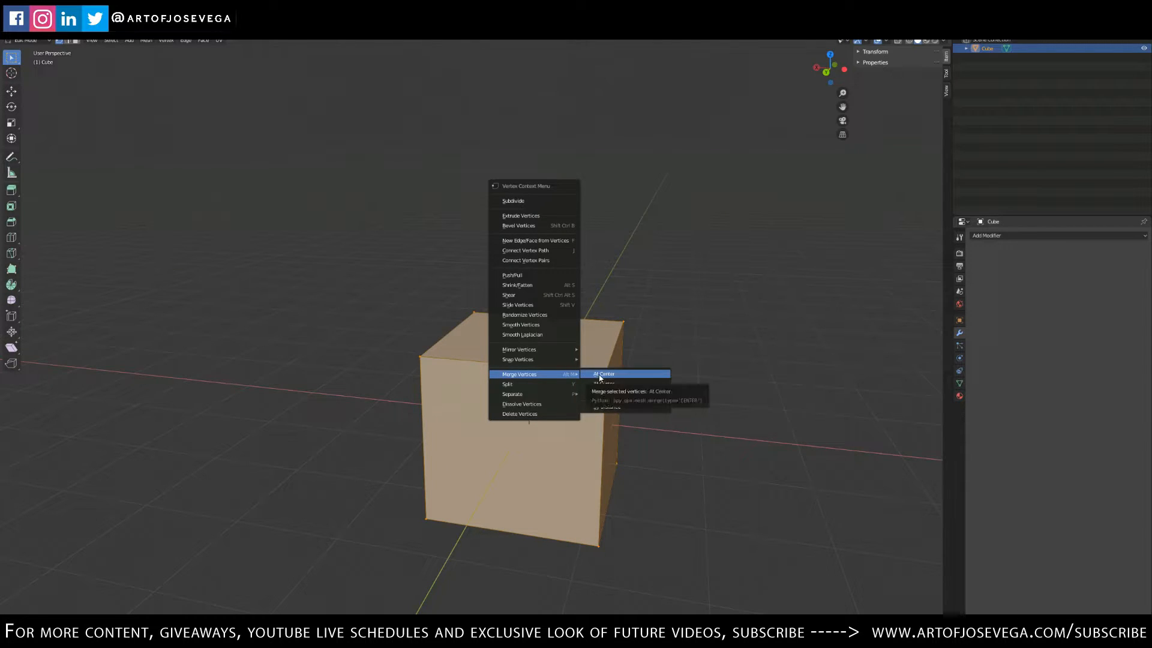
pyautogui.click(603, 374)
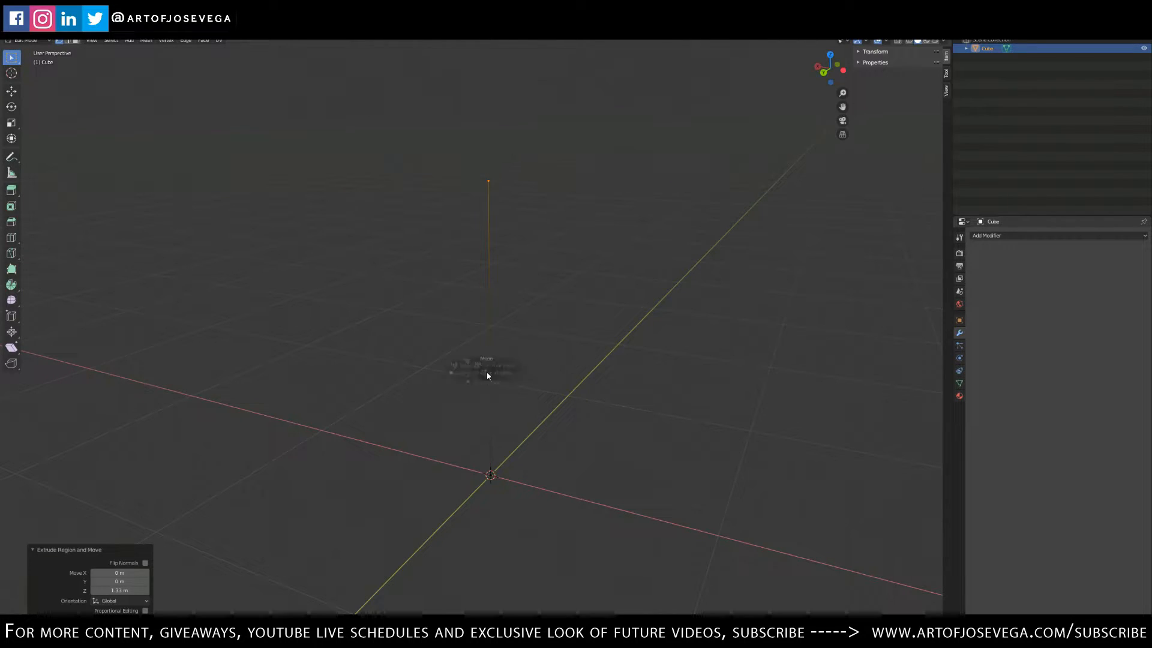
pyautogui.press('Tab')
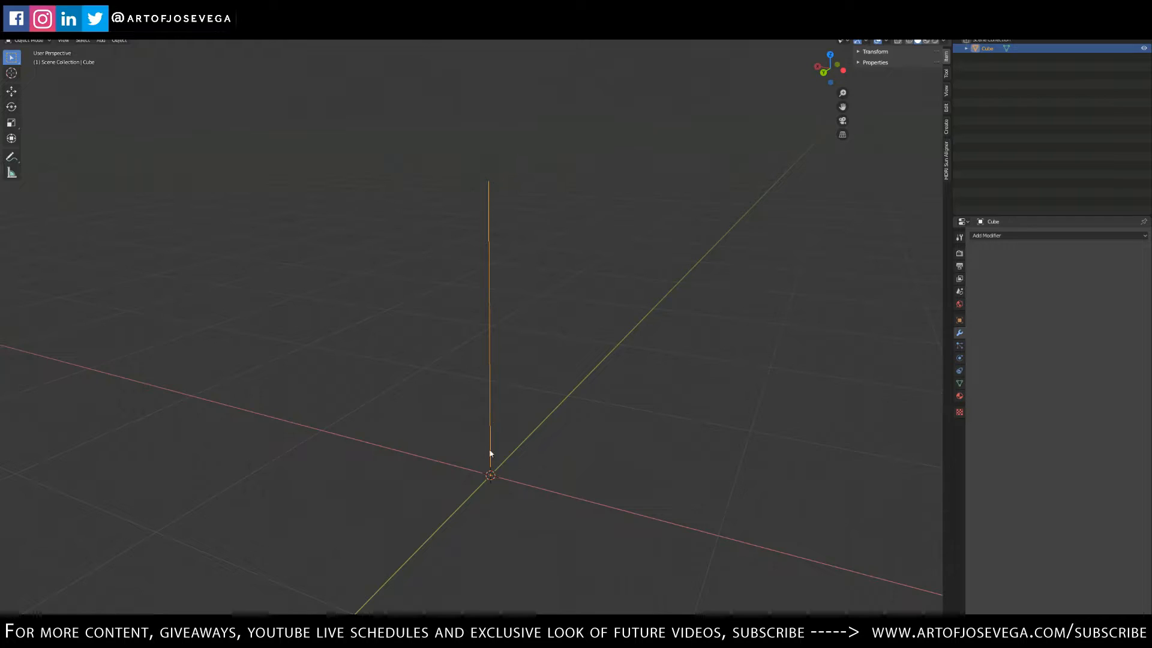
pyautogui.moveTo(470, 246)
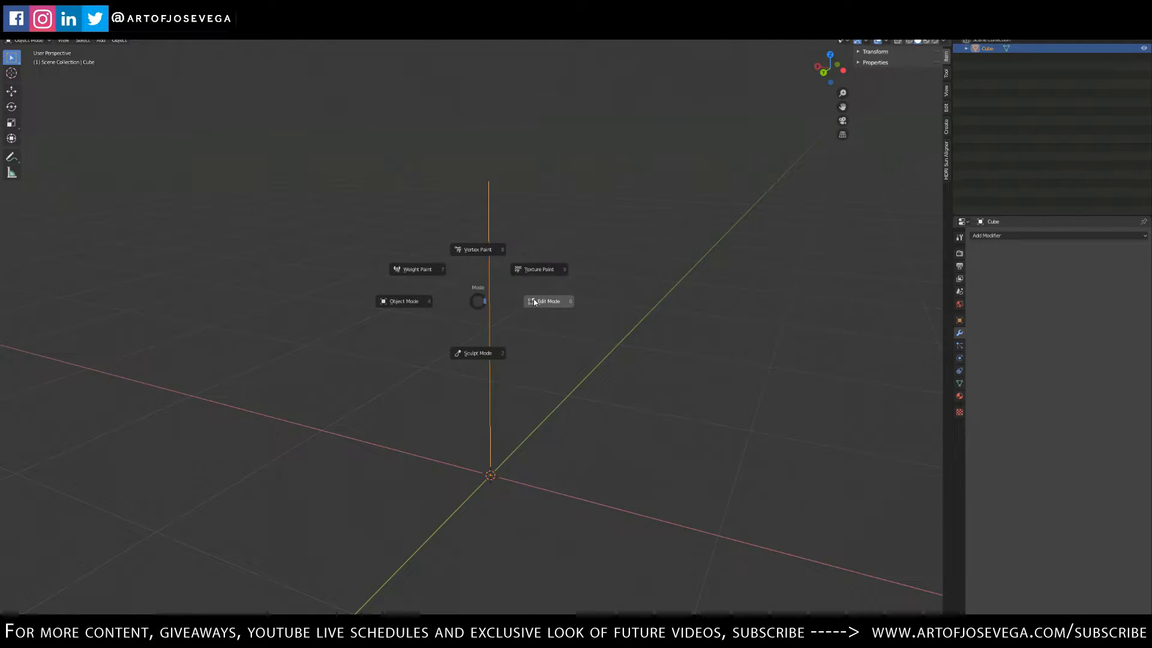
# Step: Add Skin and Subdivision Surface modifiers to round the stem into a capsule-like trunk
pyautogui.click(547, 301)
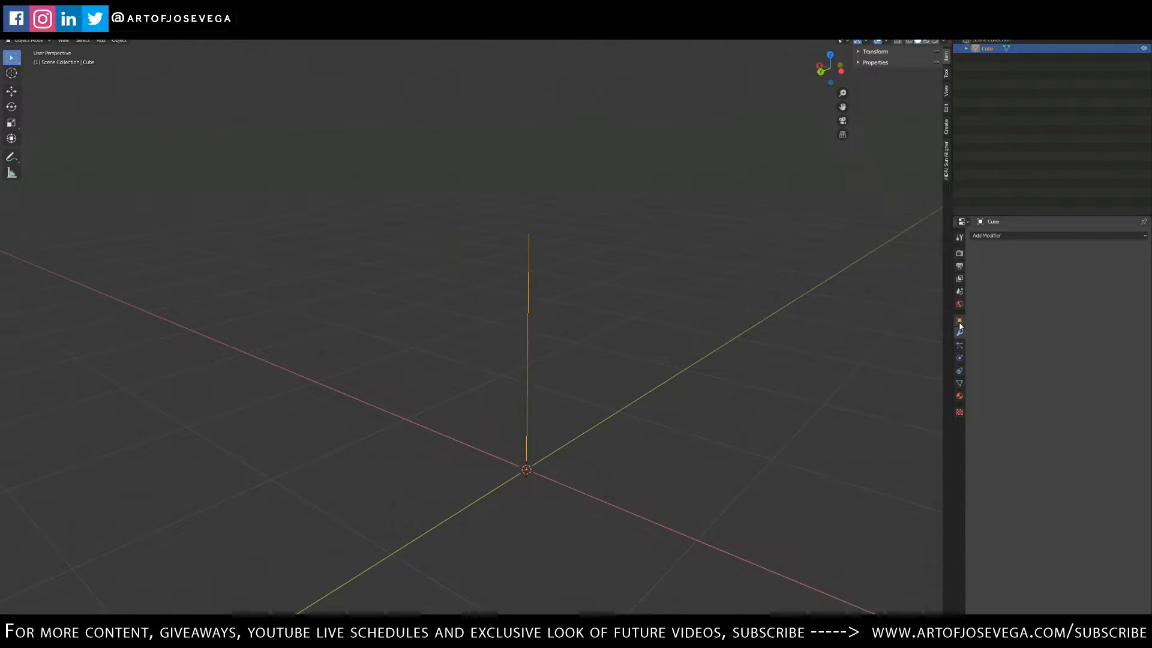
pyautogui.click(986, 235)
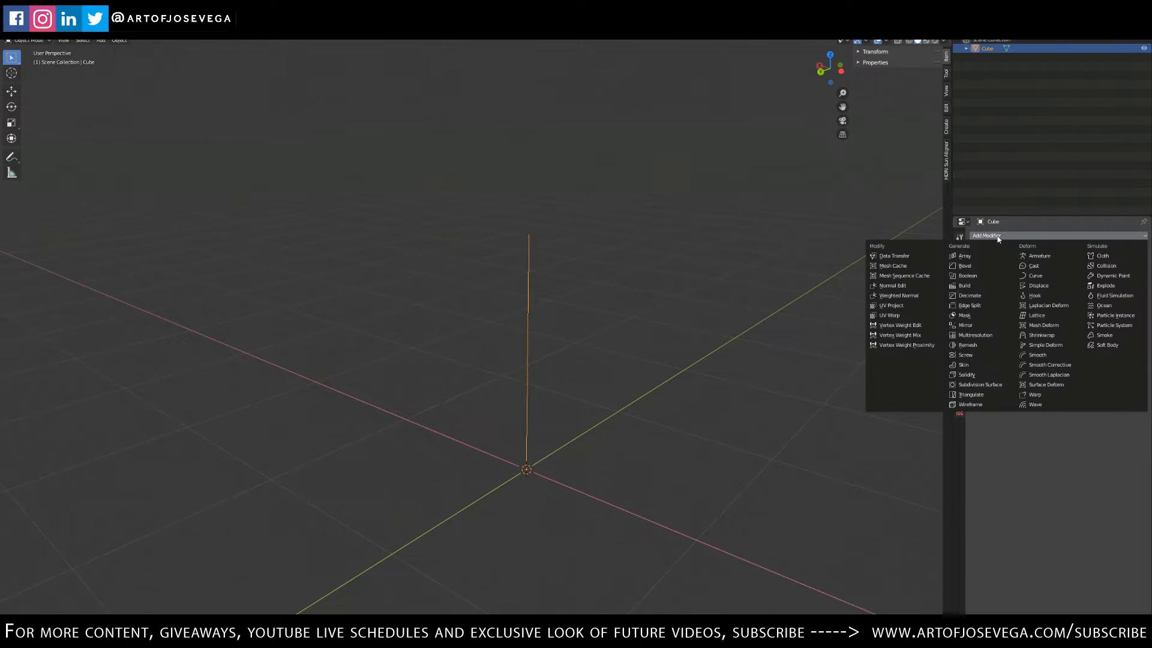
pyautogui.click(962, 365)
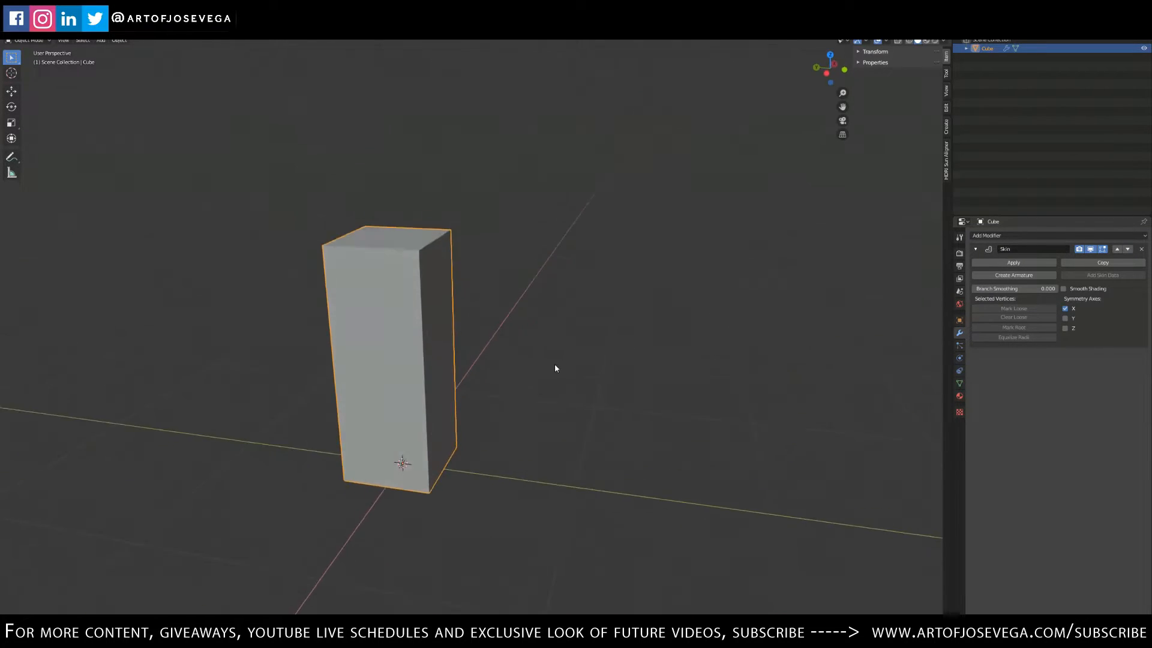
pyautogui.click(988, 235)
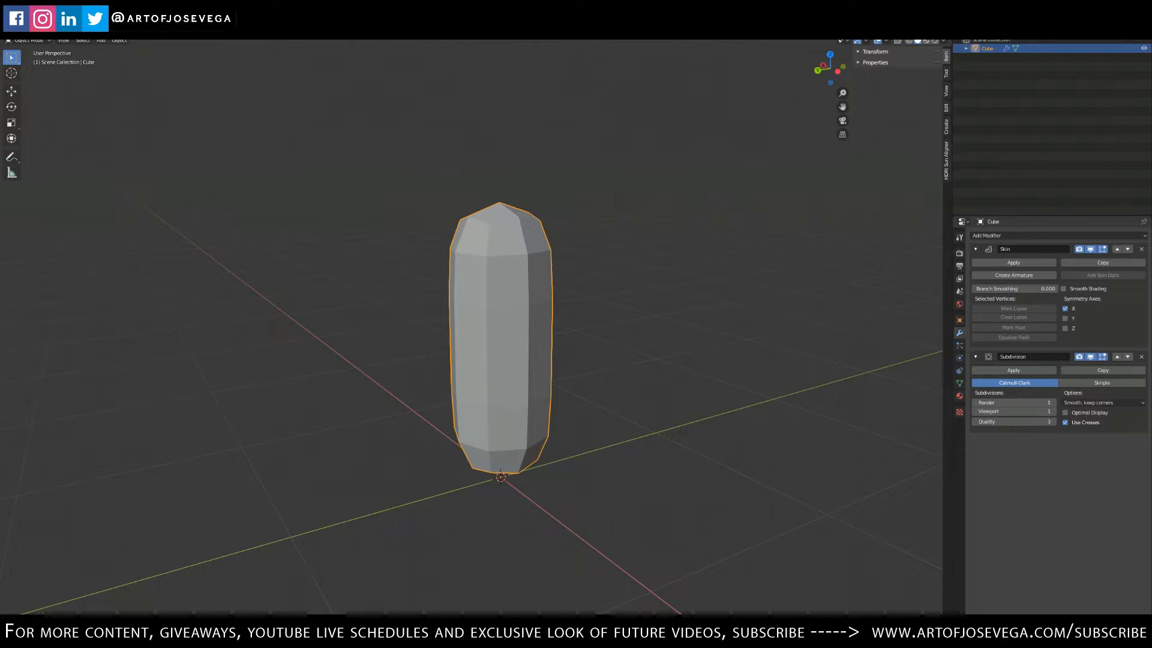
pyautogui.moveTo(663, 247)
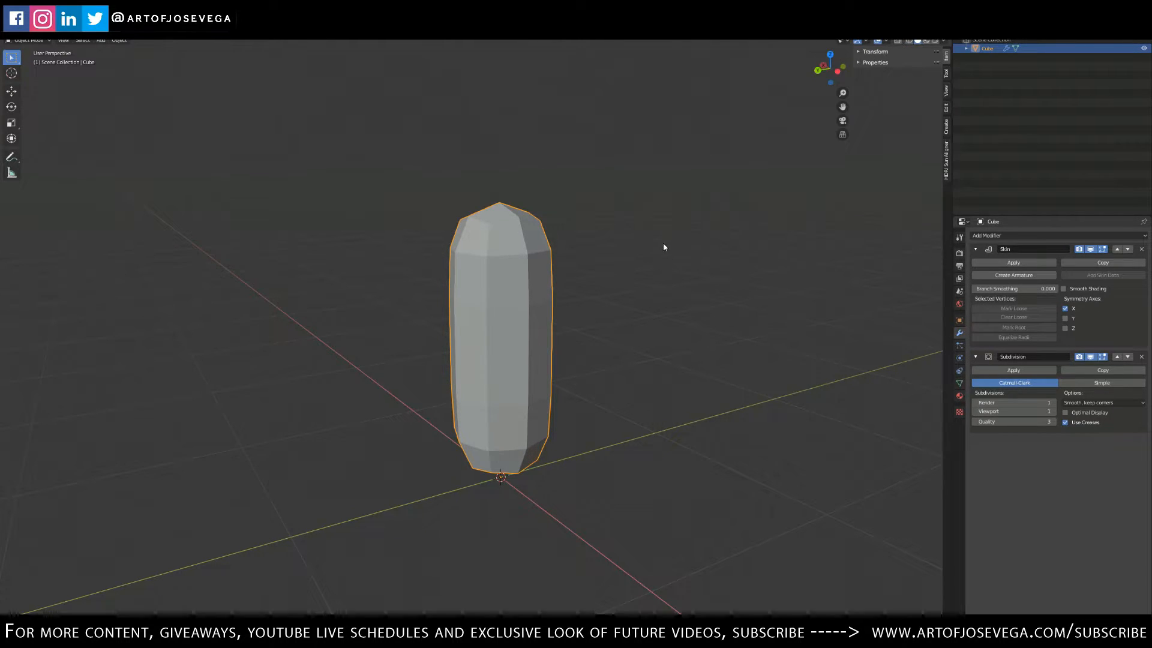
pyautogui.moveTo(557, 299)
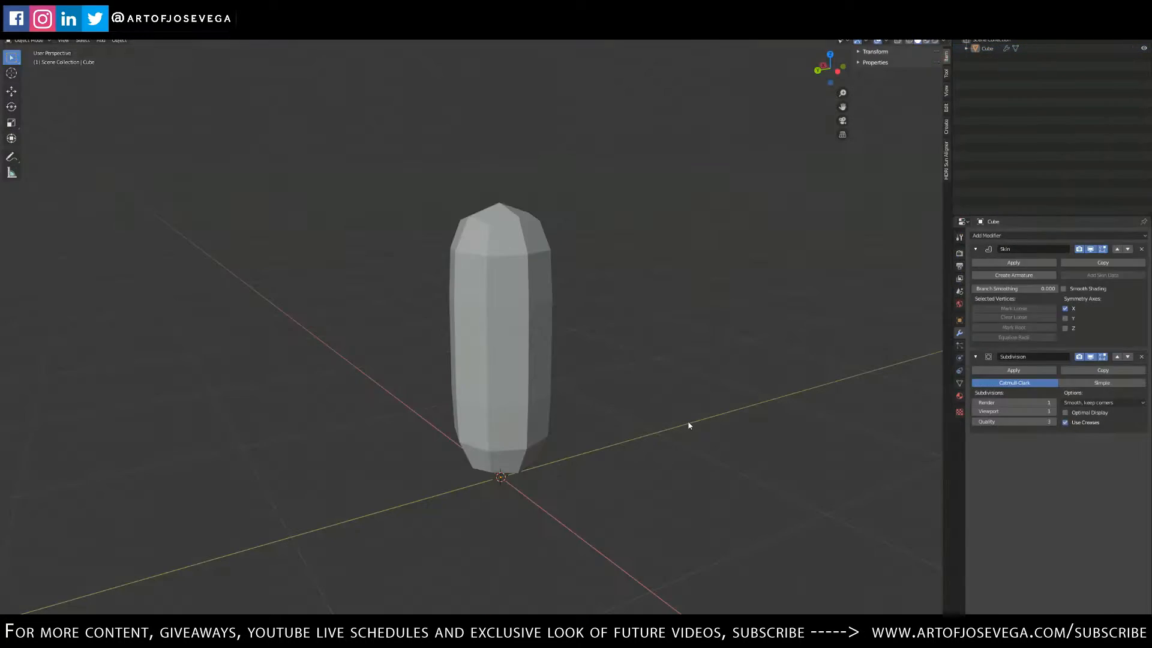
pyautogui.click(505, 331)
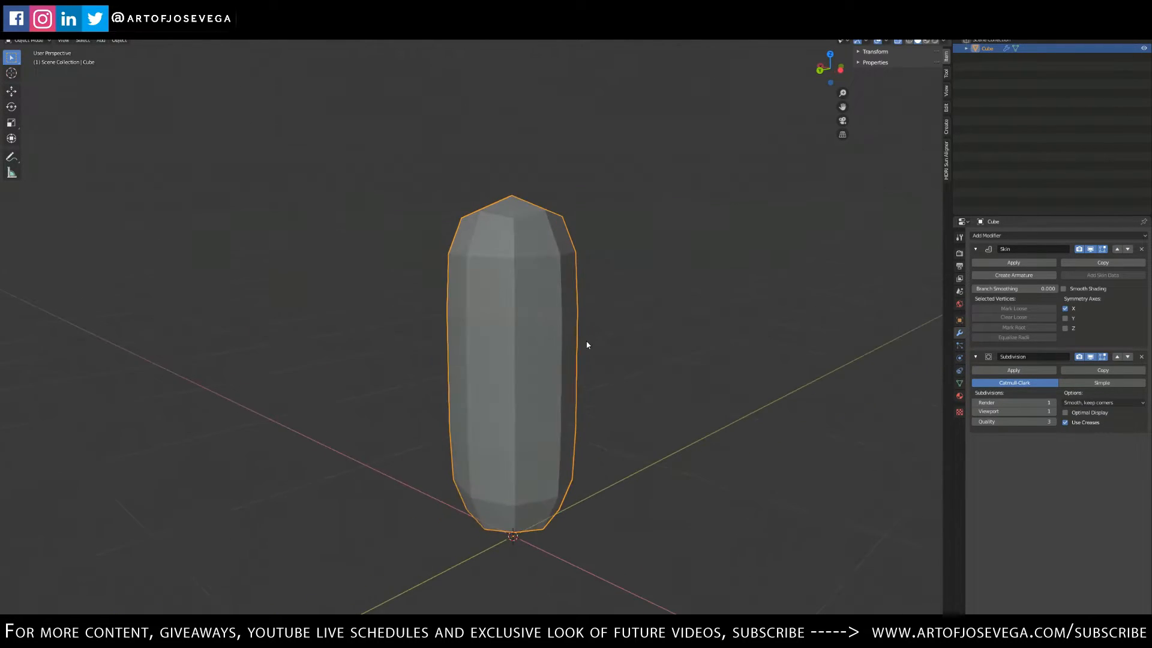
# Step: Extrude the top vertex into angled upper sections, shrinking the skin radius toward the tip
pyautogui.press('Tab')
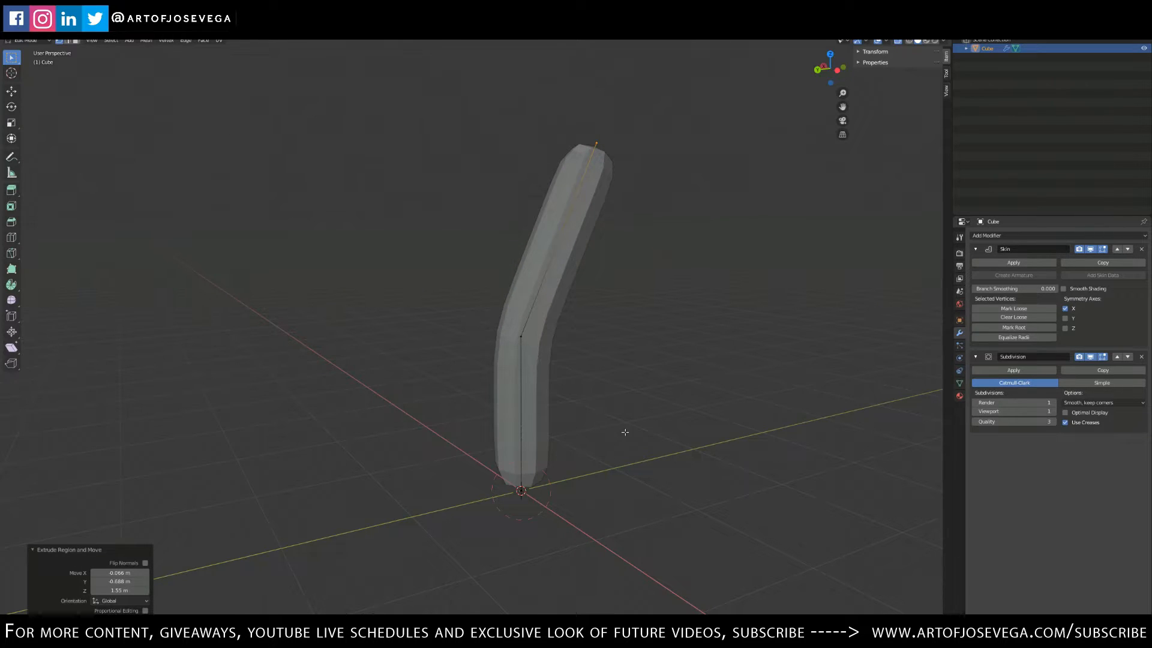
pyautogui.moveTo(435, 328)
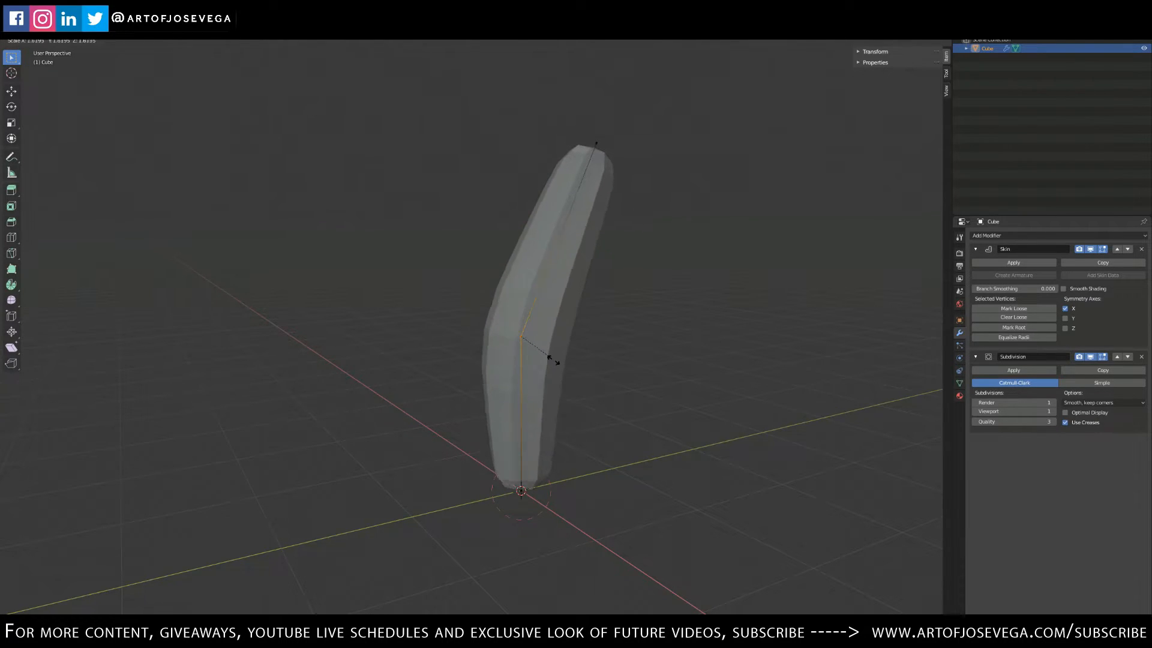
pyautogui.moveTo(558, 367)
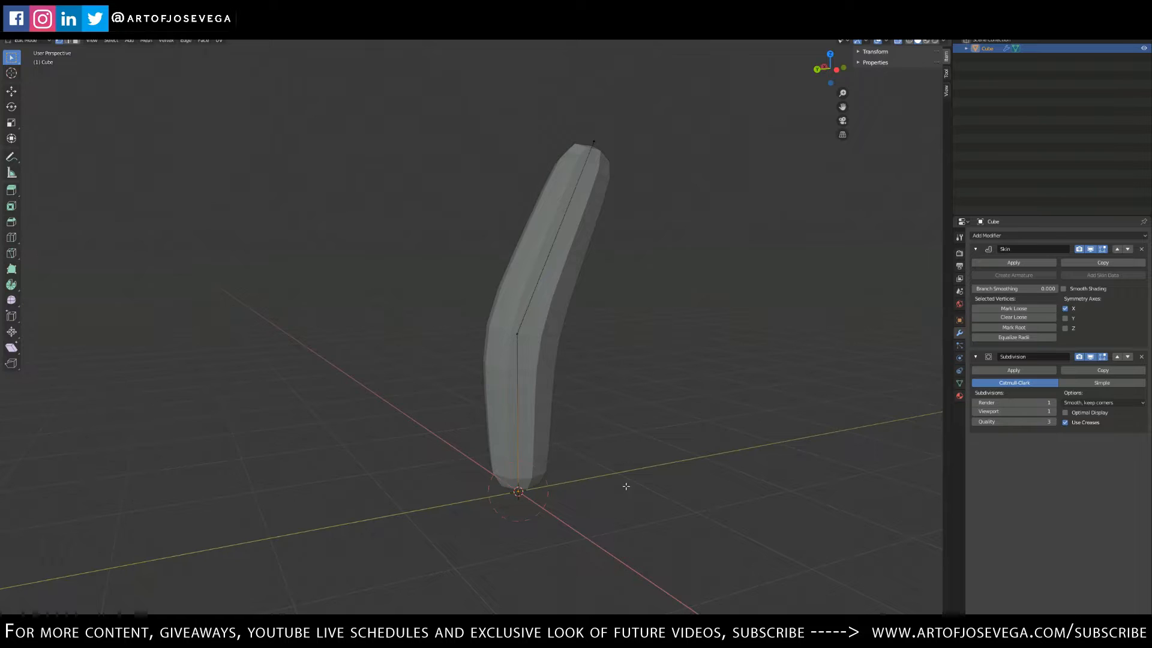
pyautogui.moveTo(621, 483)
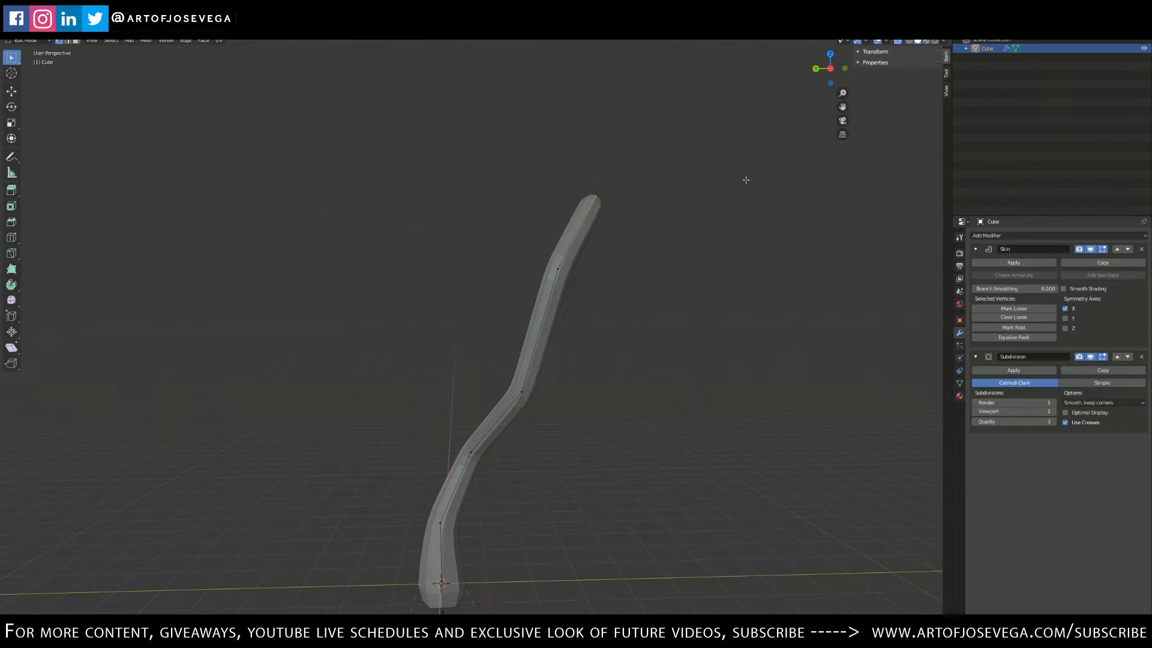
pyautogui.moveTo(639, 177)
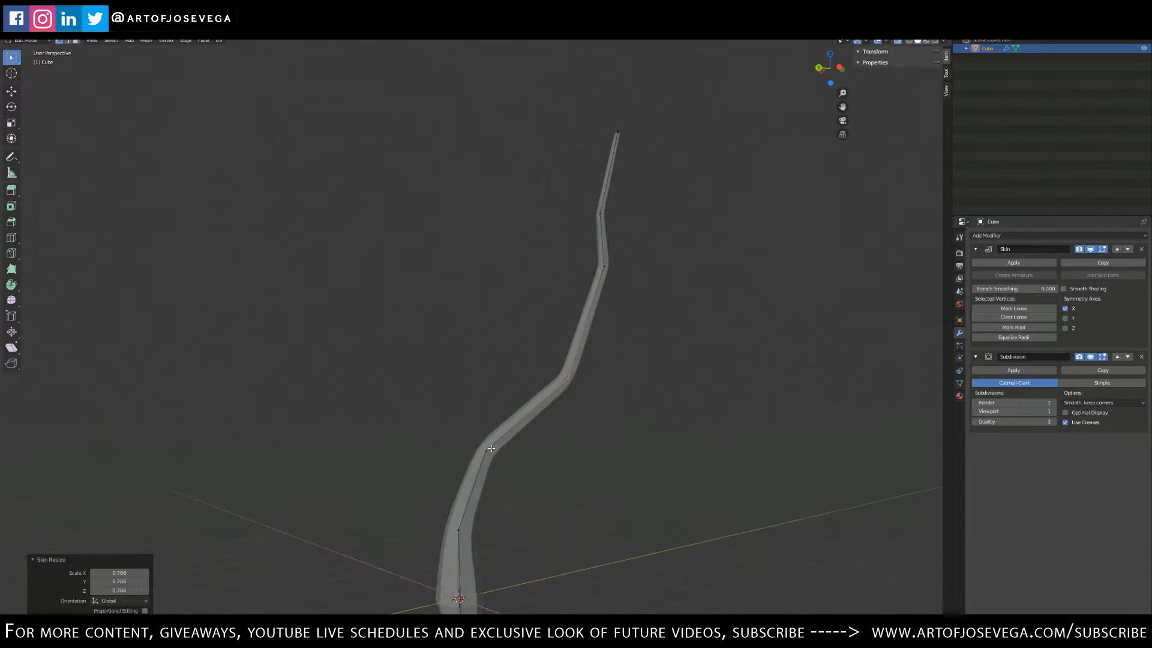
# Step: Extrude a second tapered branch off the trunk's side so it forks near the top
pyautogui.moveTo(515, 367); pyautogui.dragTo(499, 315)
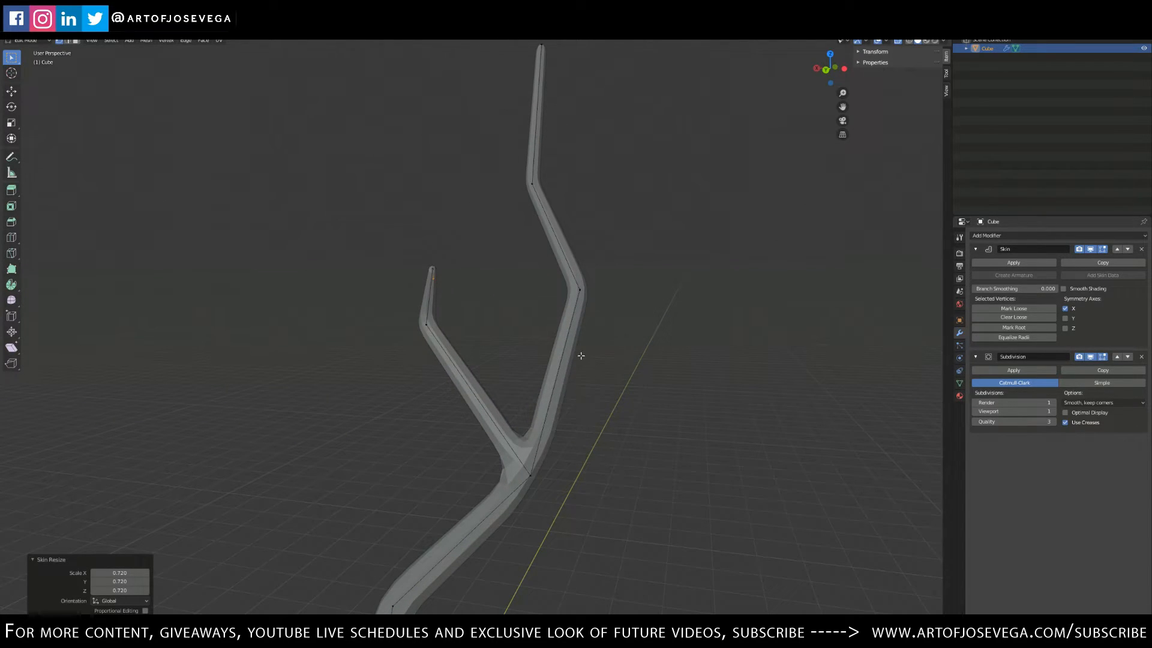
pyautogui.moveTo(555, 369)
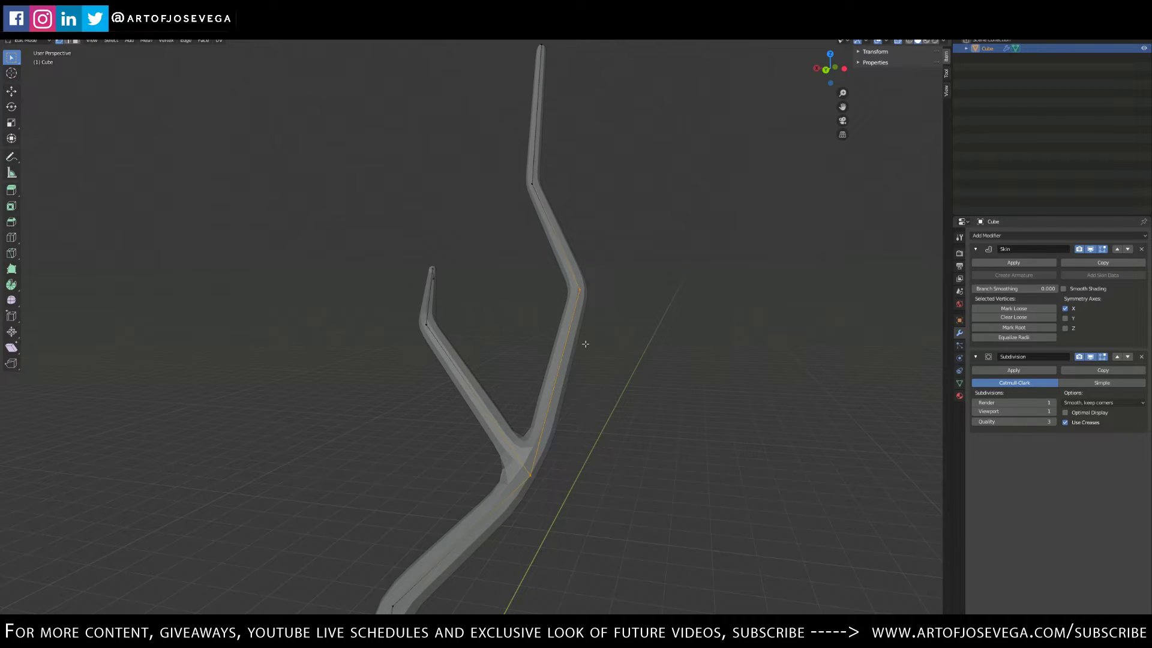
# Step: Subdivide the trunk edge and extrude a long third branch jutting sideways
pyautogui.rightClick(584, 343)
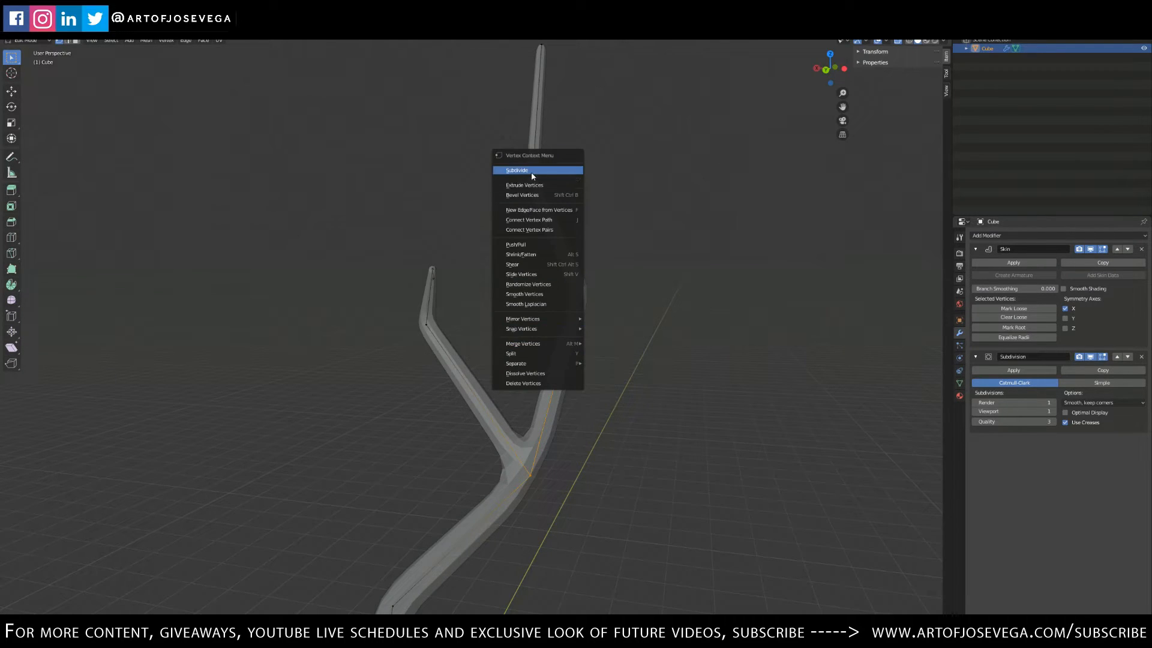
pyautogui.click(516, 169)
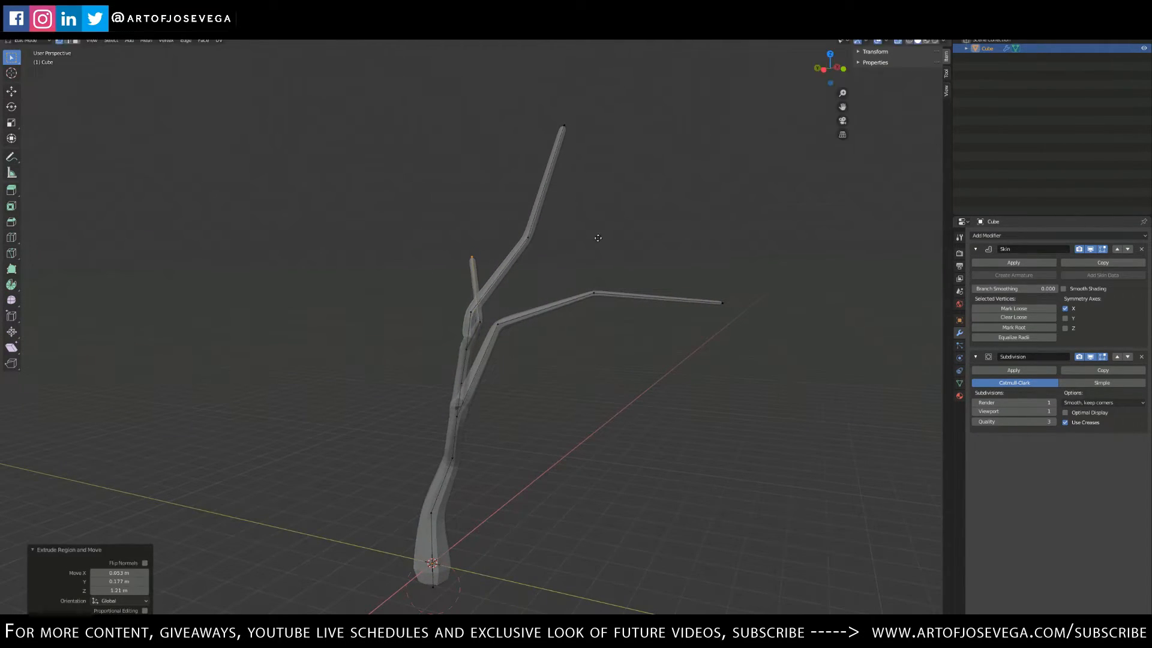
pyautogui.moveTo(606, 237)
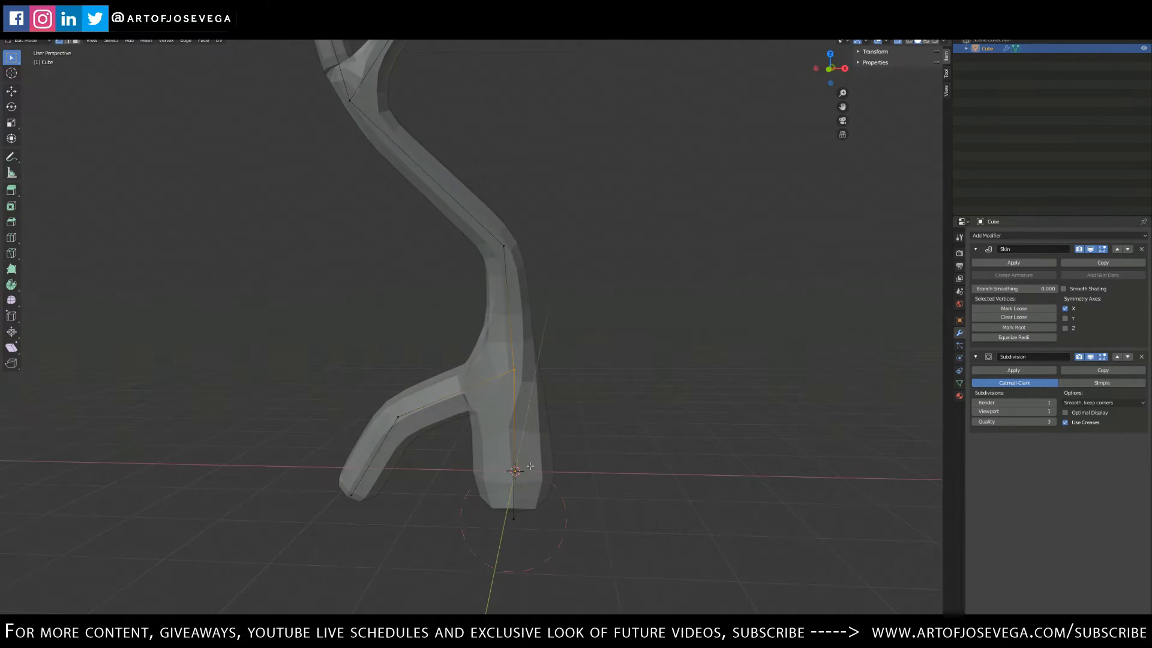
# Step: Extrude the bottom vertex outward and down into a root-like spur
pyautogui.rightClick(515, 470)
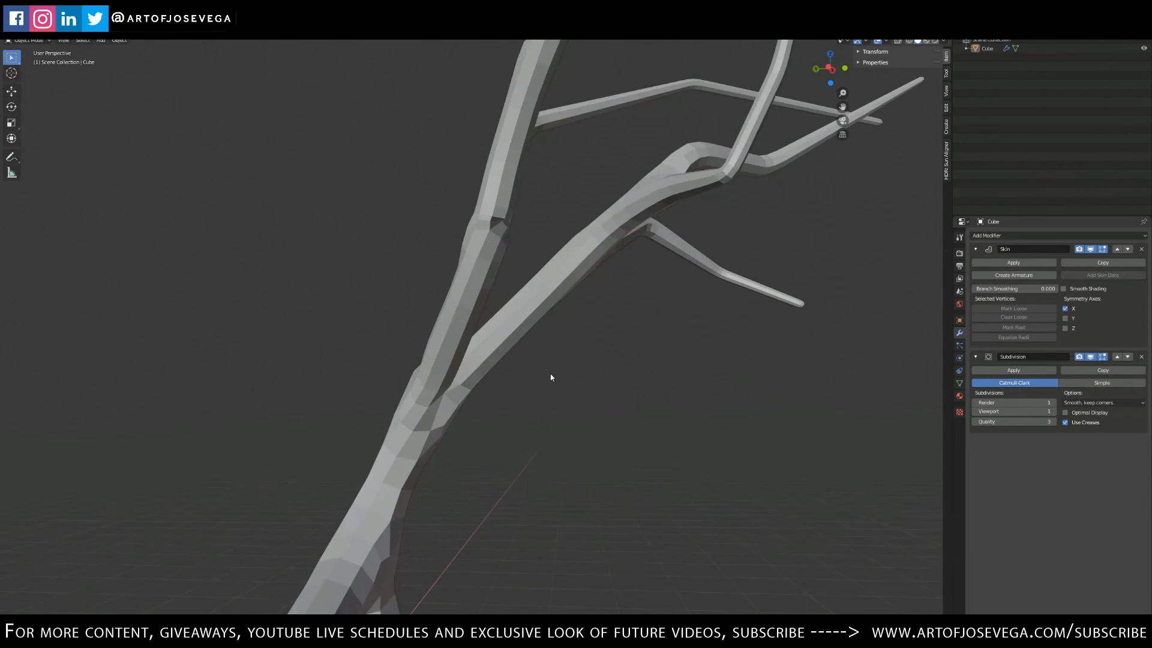
pyautogui.moveTo(573, 395)
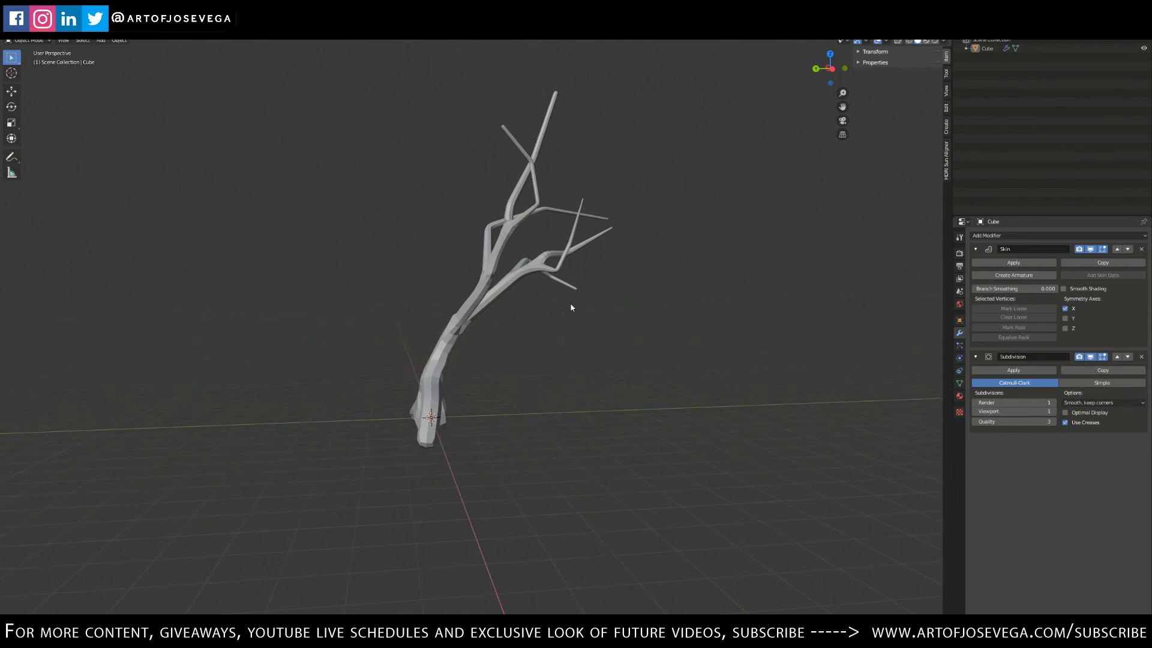
pyautogui.moveTo(663, 197)
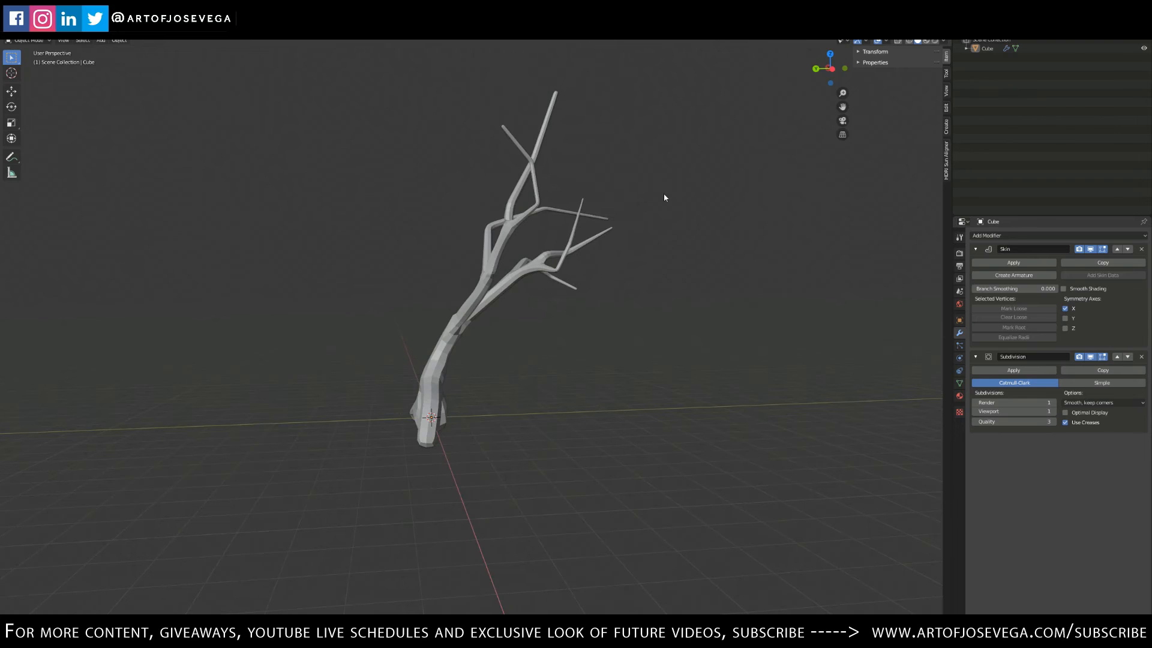
pyautogui.moveTo(612, 302)
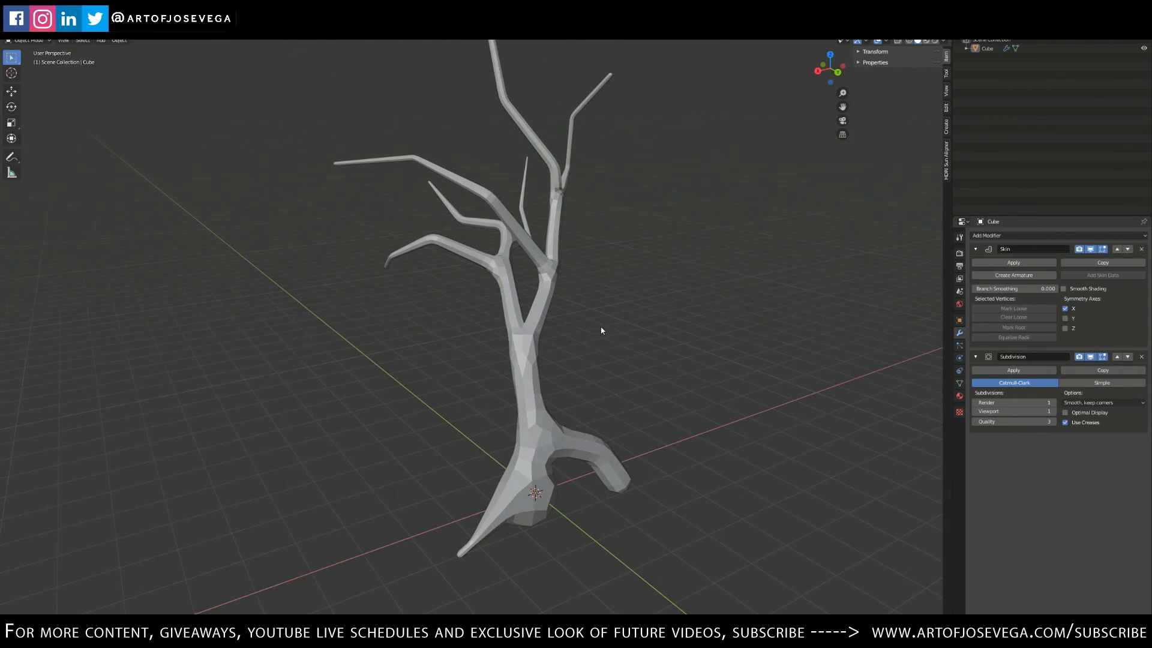
pyautogui.moveTo(603, 318)
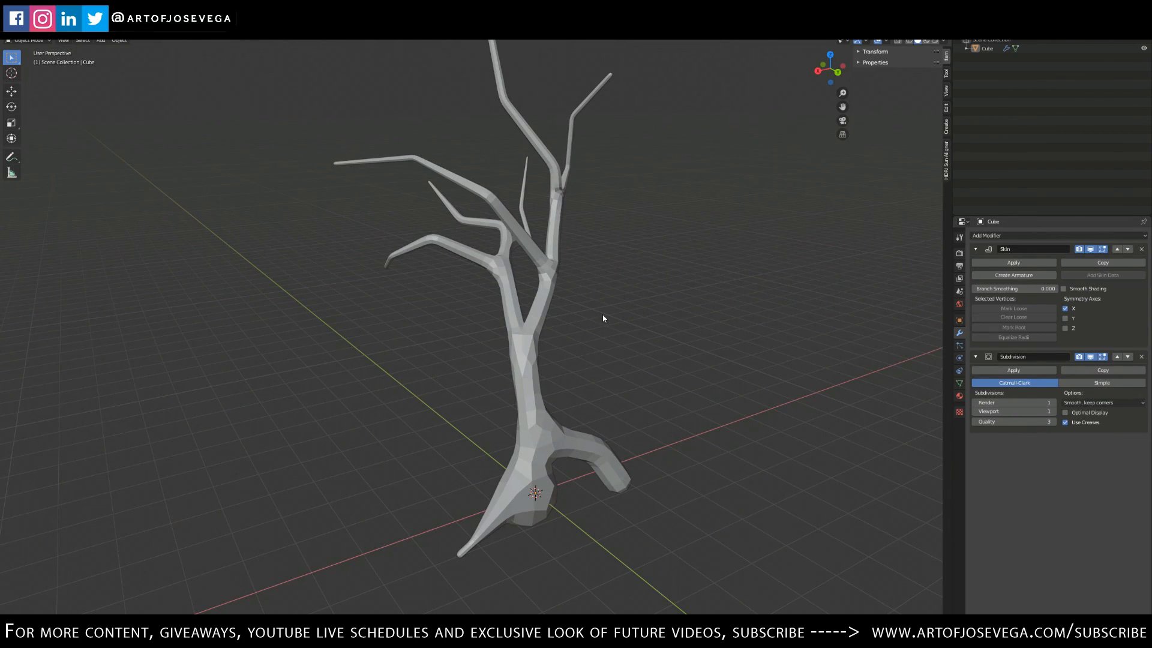
pyautogui.moveTo(386, 333)
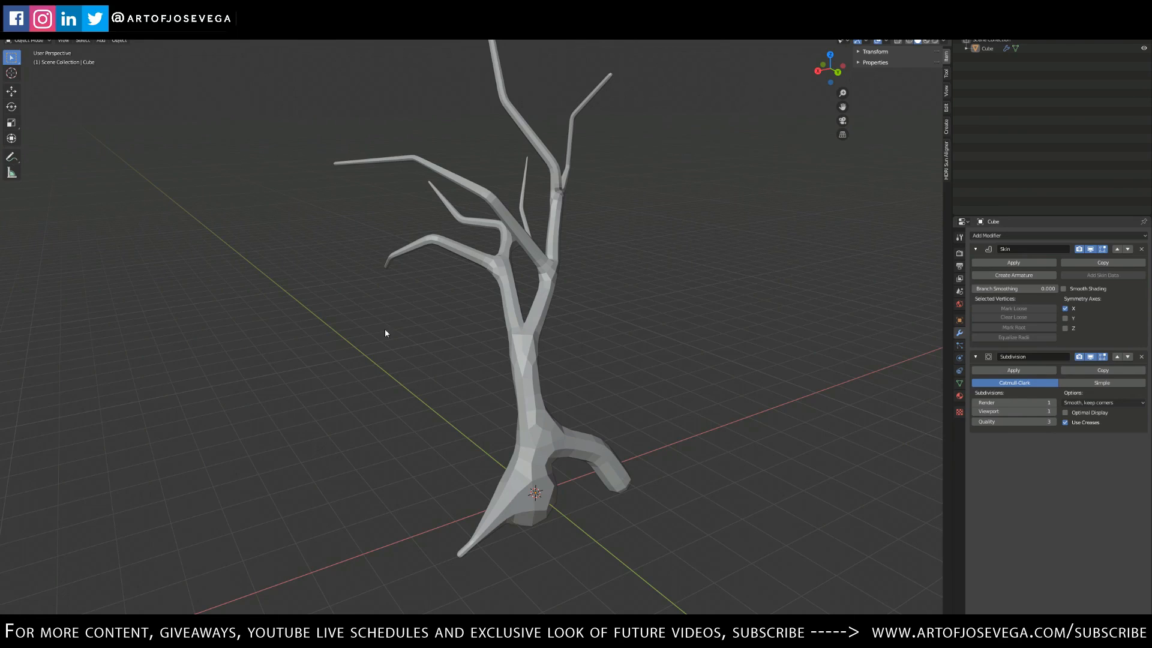
pyautogui.moveTo(595, 353)
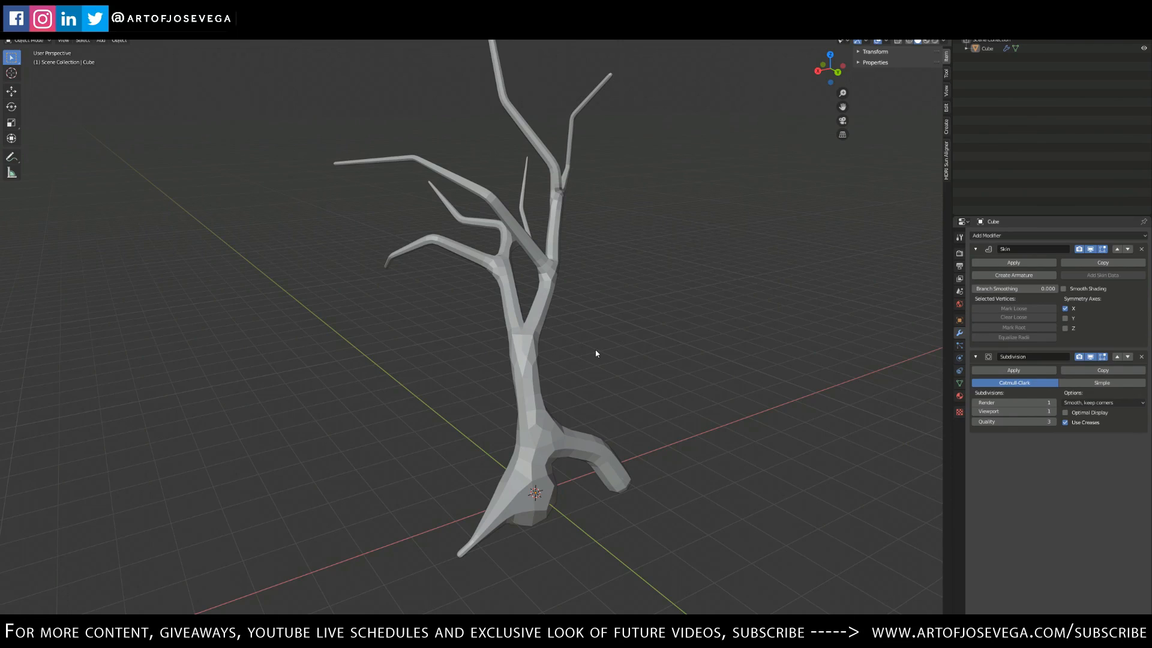
pyautogui.moveTo(1097, 609)
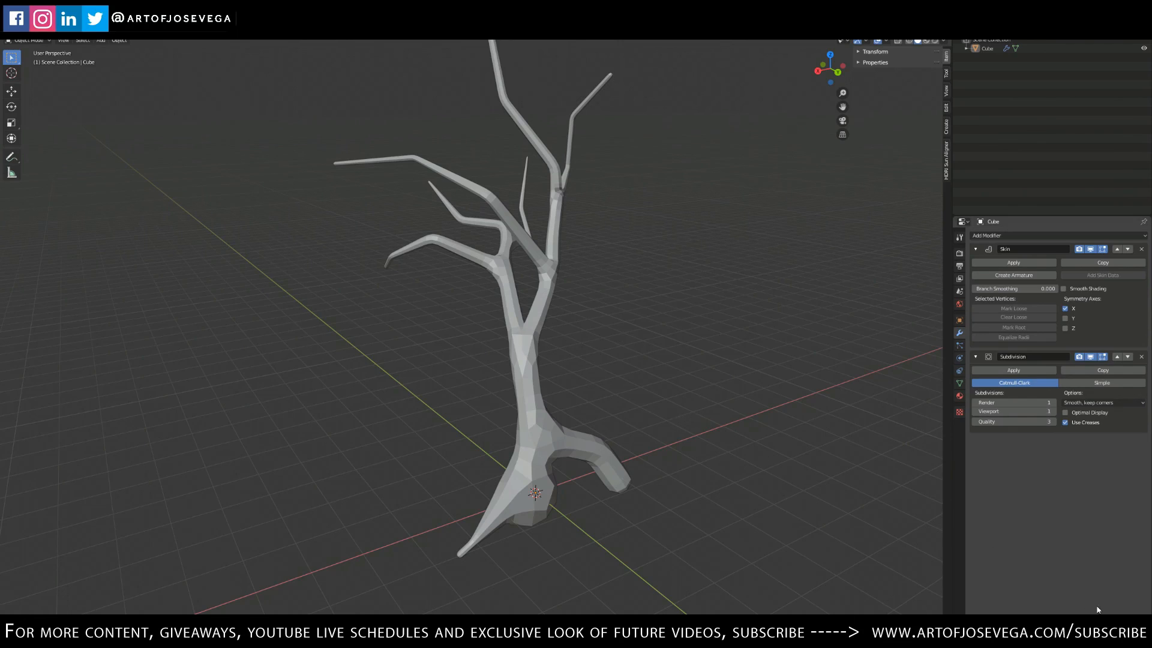